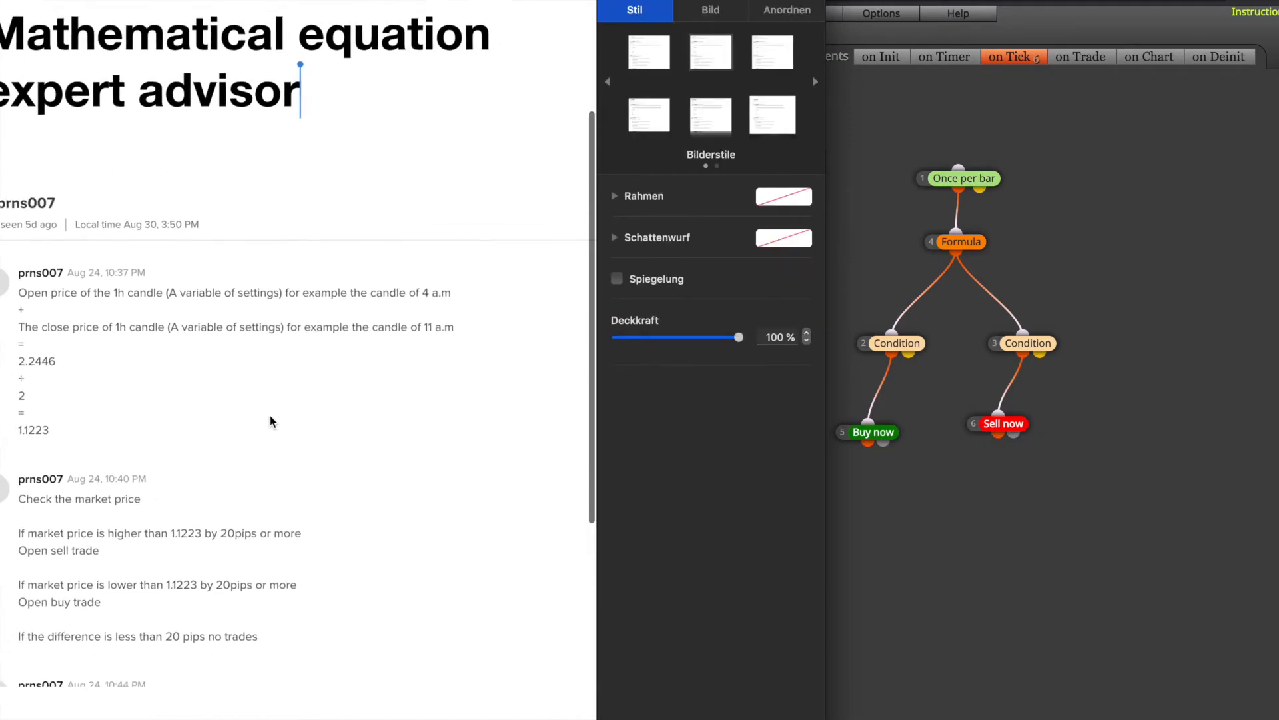
Step: Scroll through the Once a day block settings to view its 11:00 server-time hour filter
scroll("down", 3)
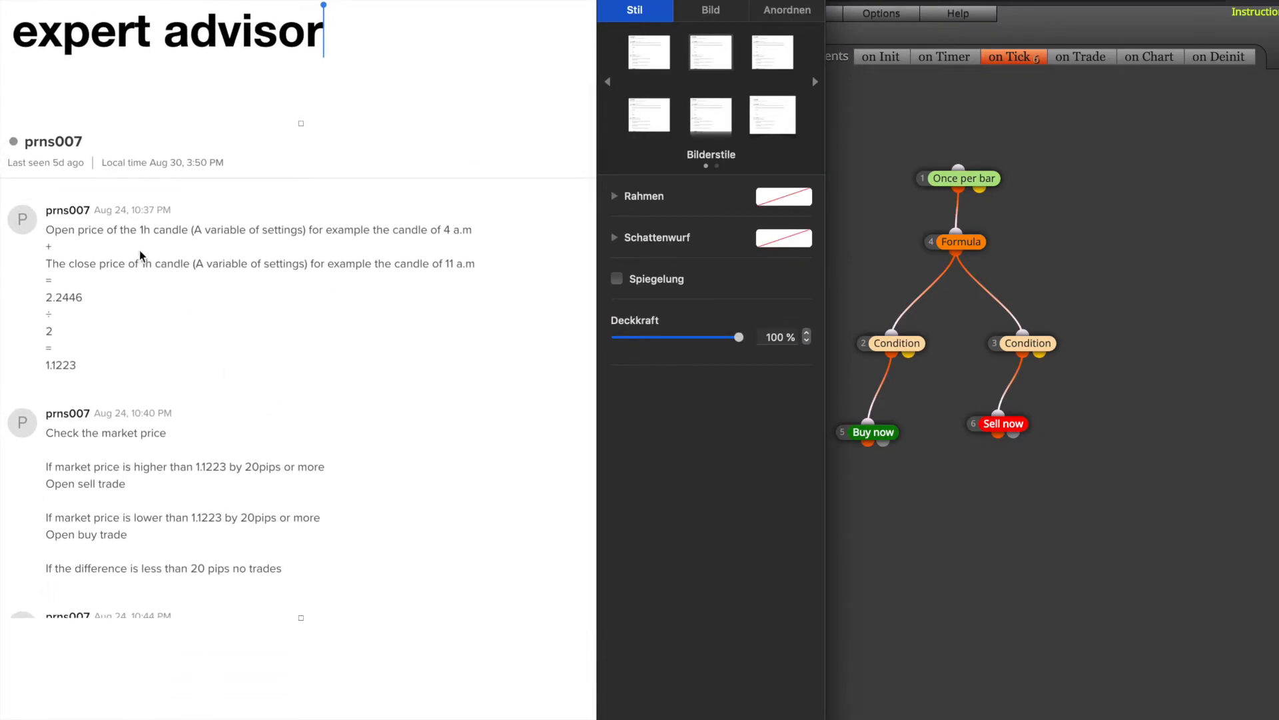
mouse_move(85, 234)
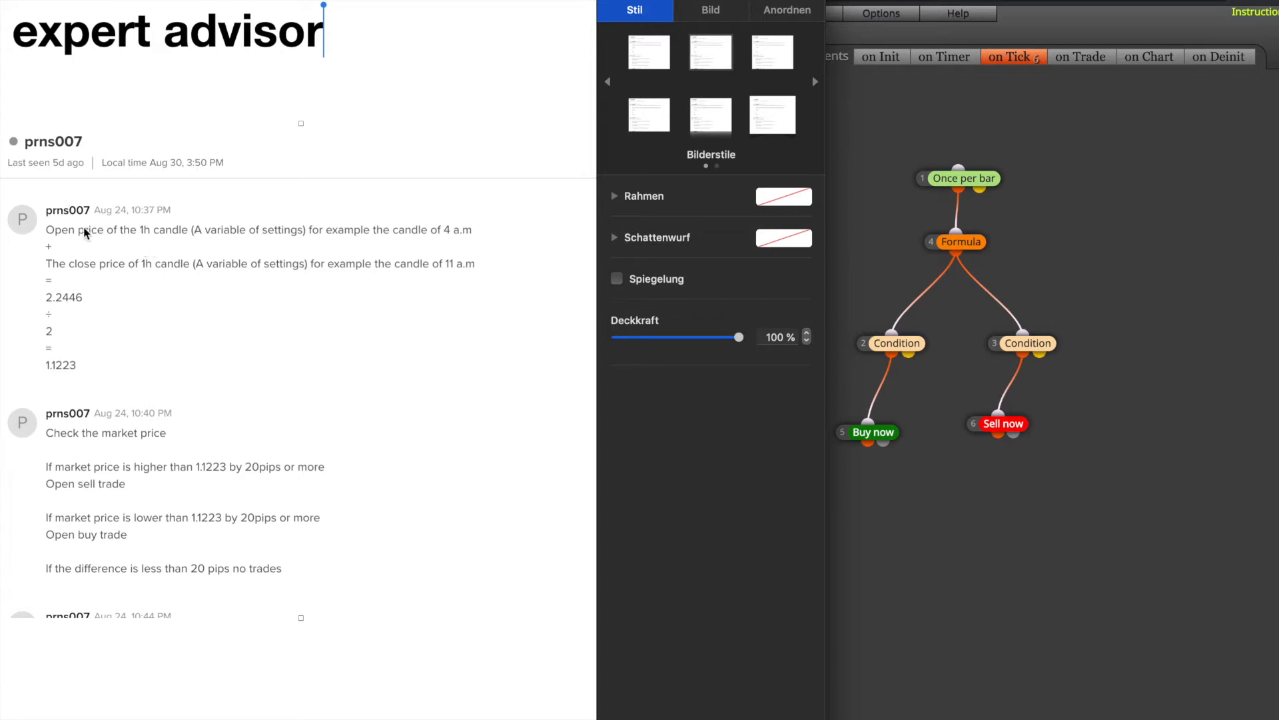
mouse_move(216, 234)
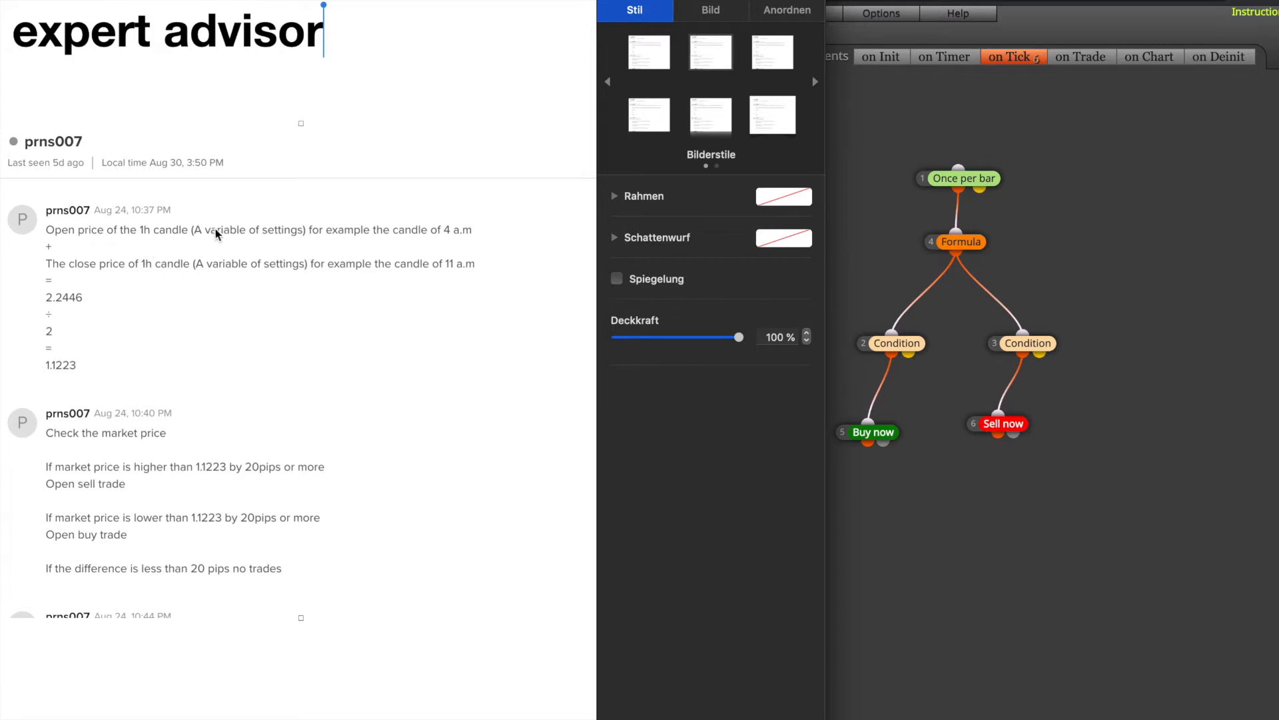
mouse_move(466, 235)
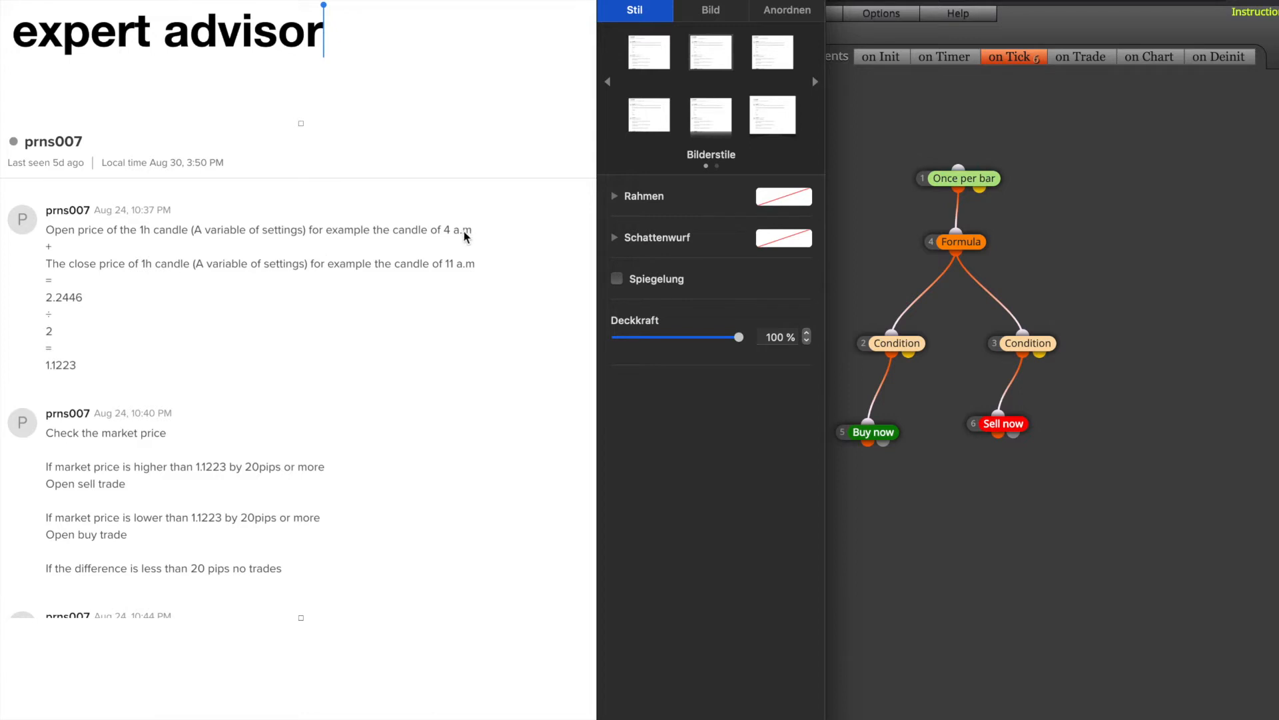
mouse_move(82, 269)
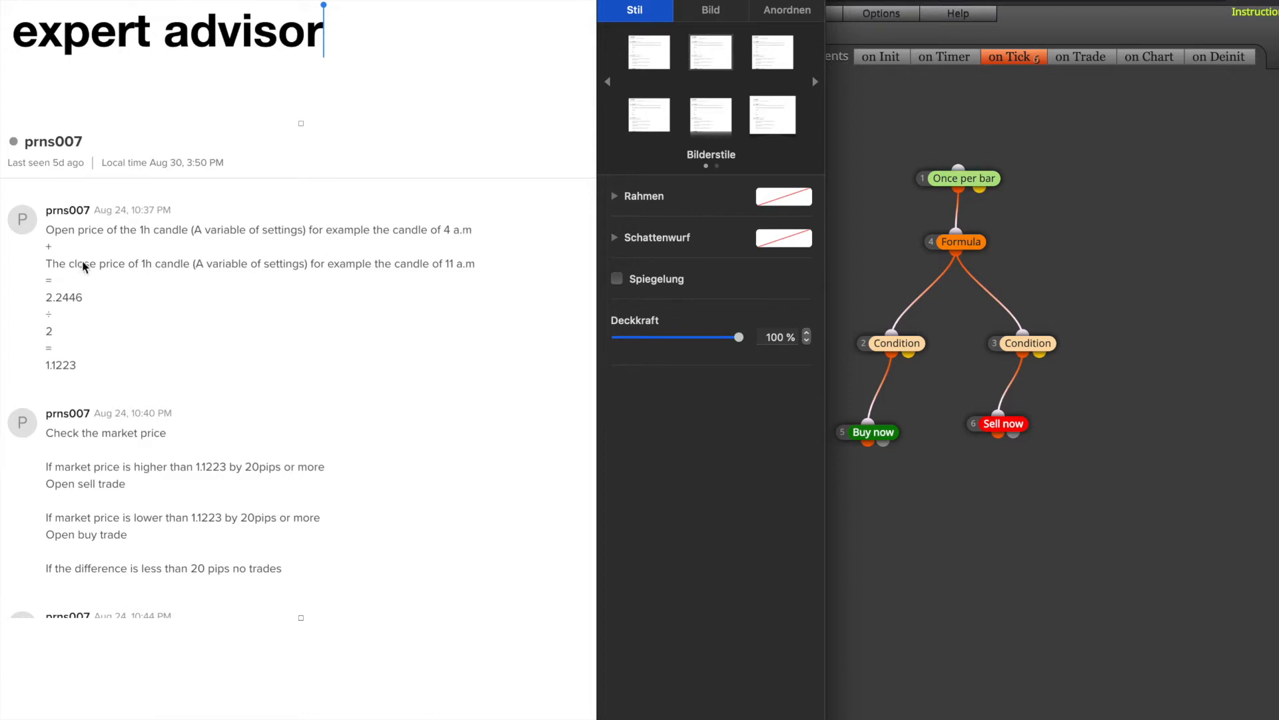
mouse_move(133, 271)
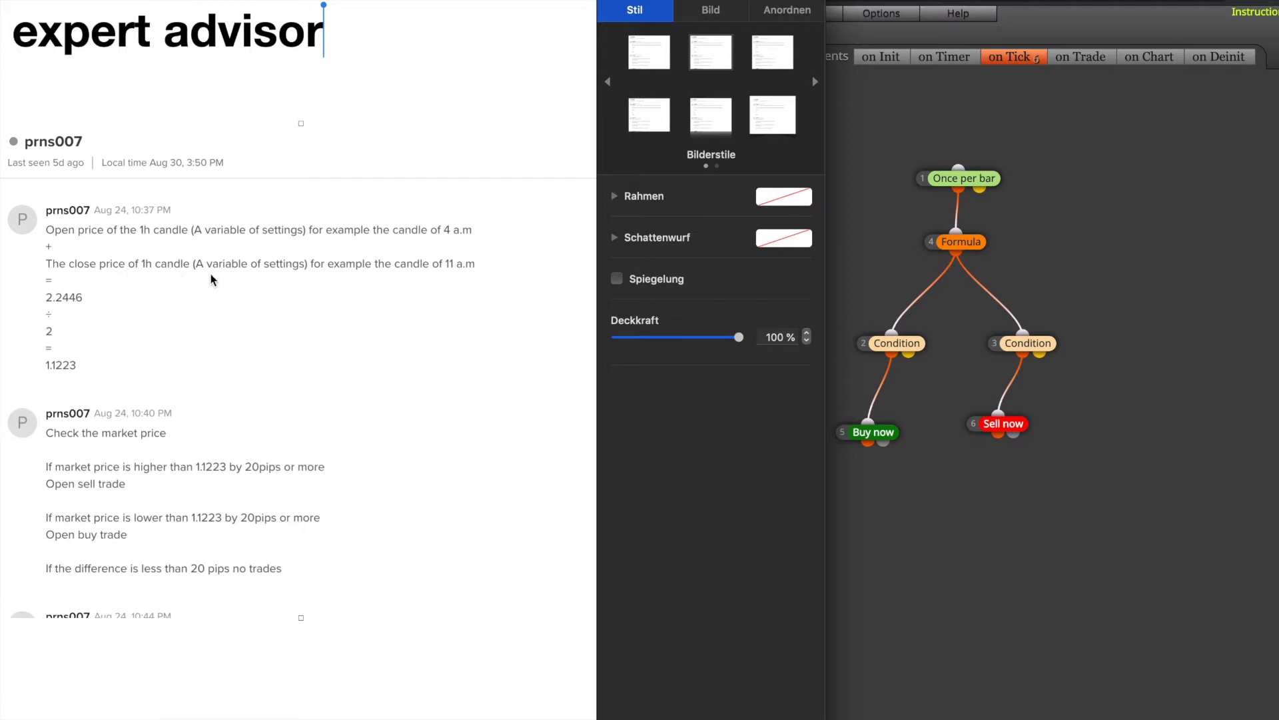
mouse_move(44, 309)
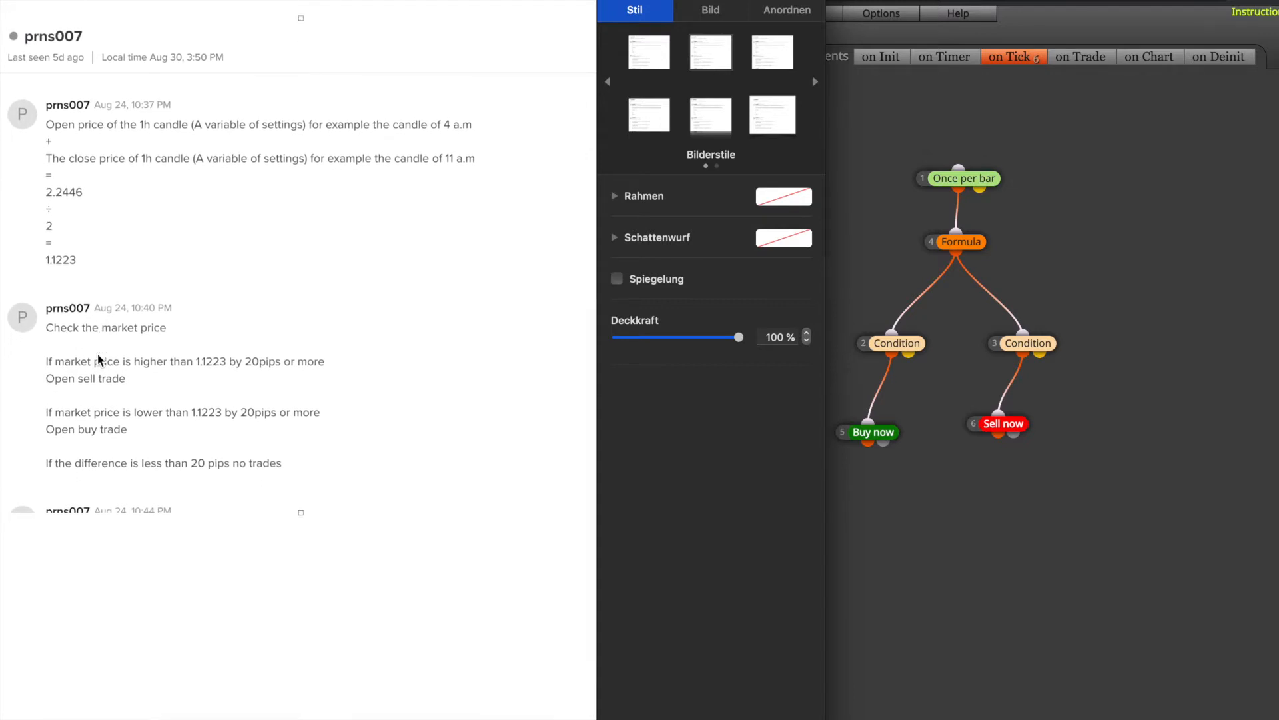
scroll("down", 3)
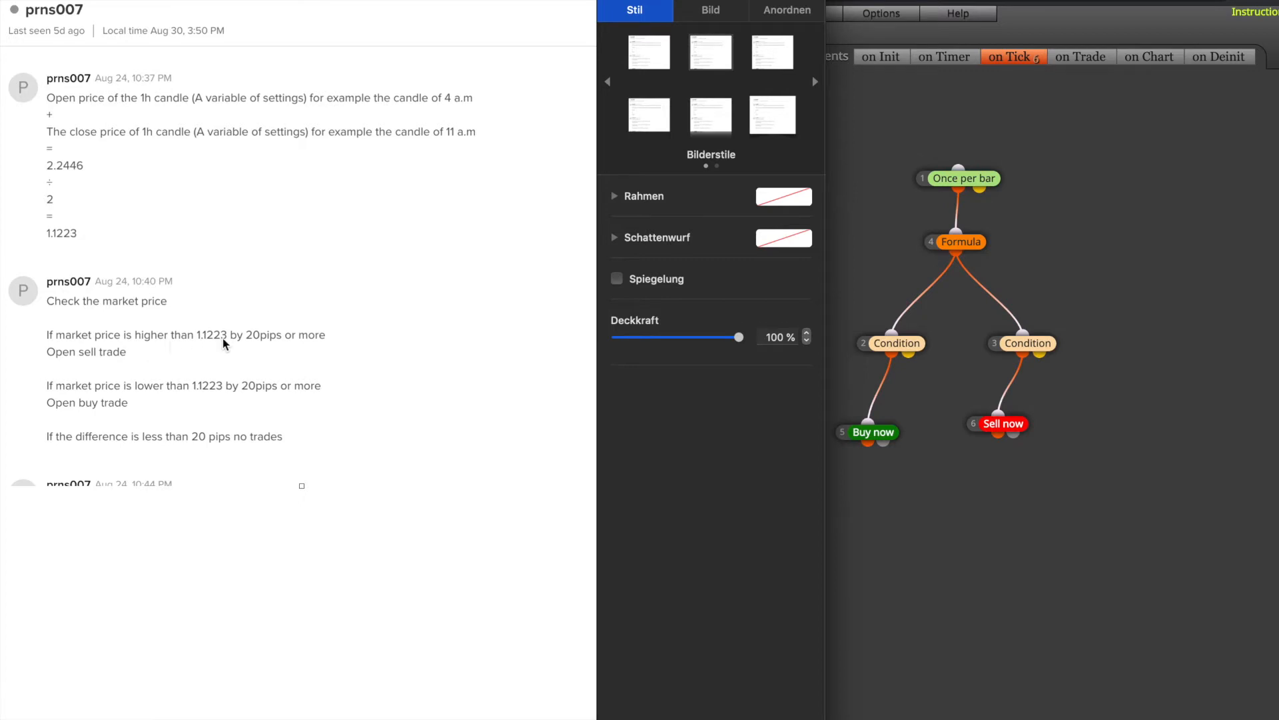
mouse_move(297, 353)
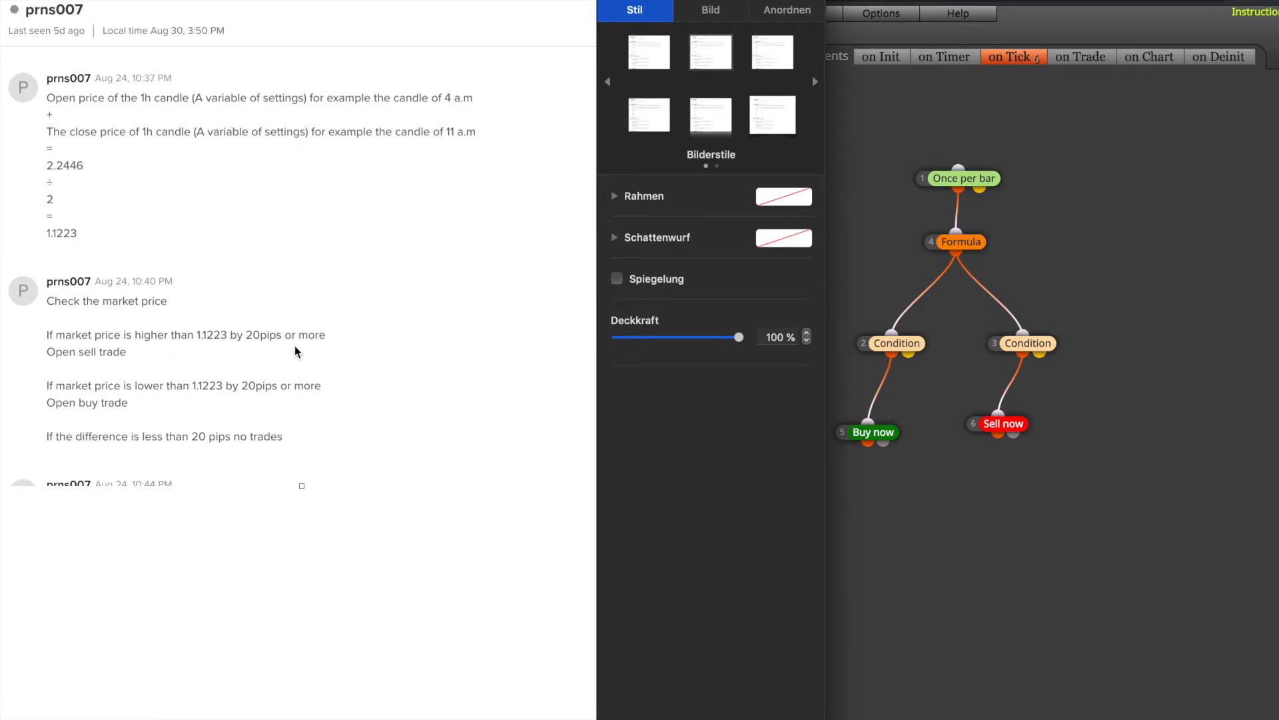
mouse_move(141, 340)
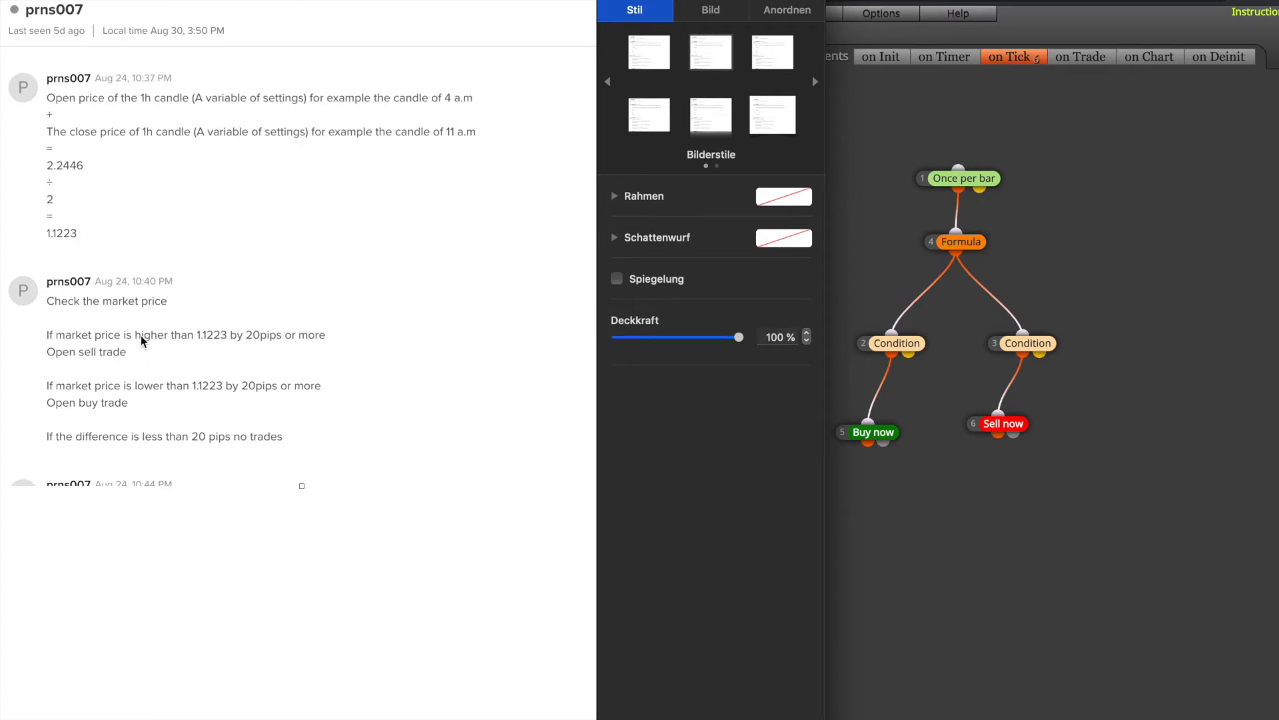
mouse_move(127, 359)
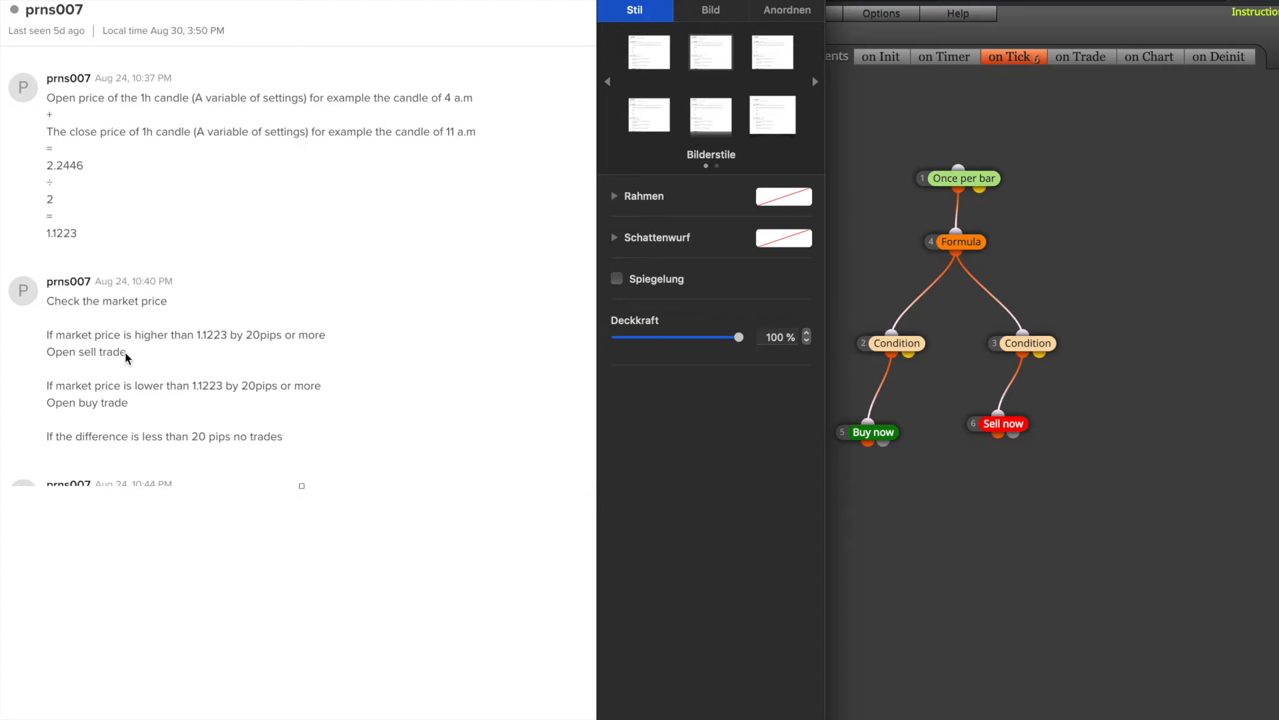
mouse_move(138, 396)
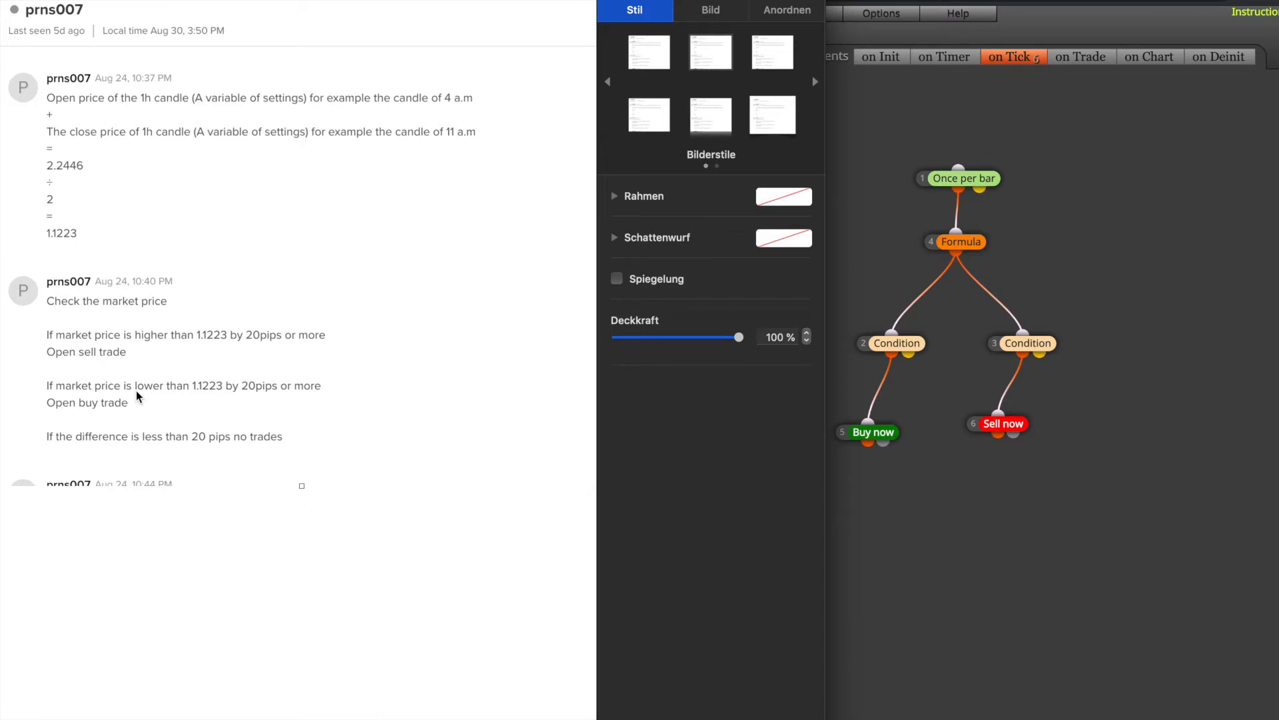
mouse_move(251, 401)
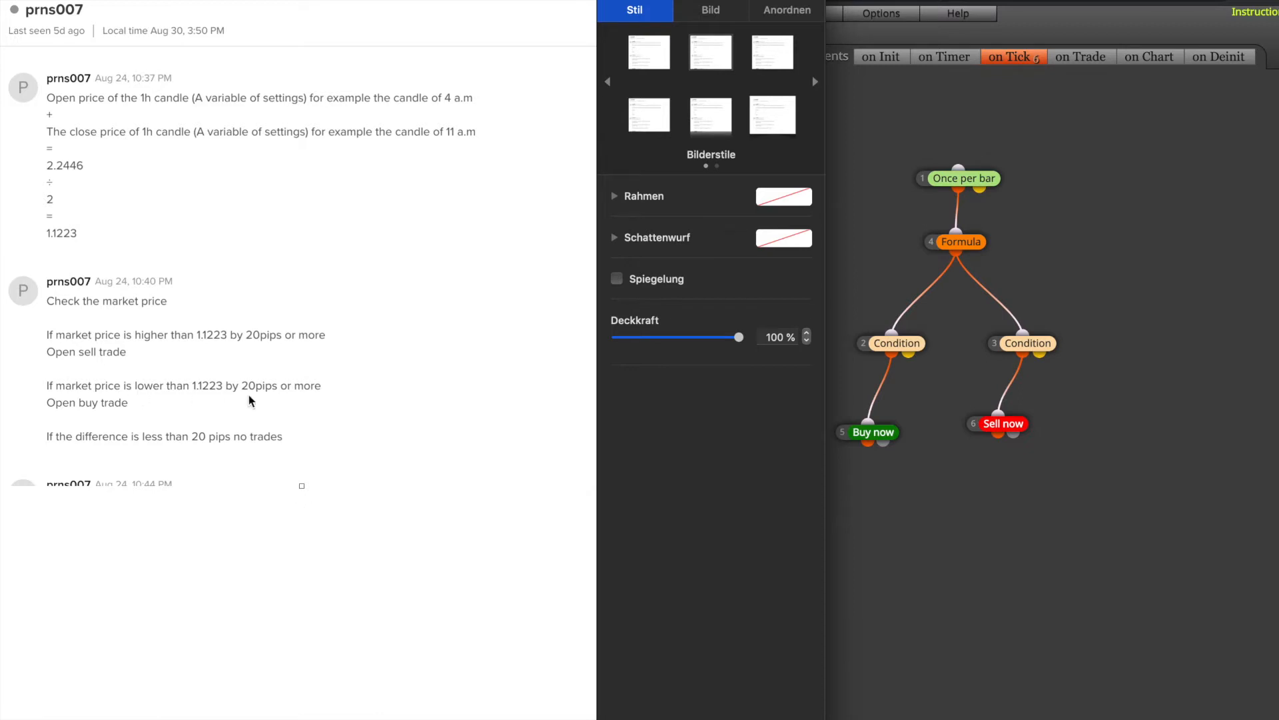
scroll("down", 3)
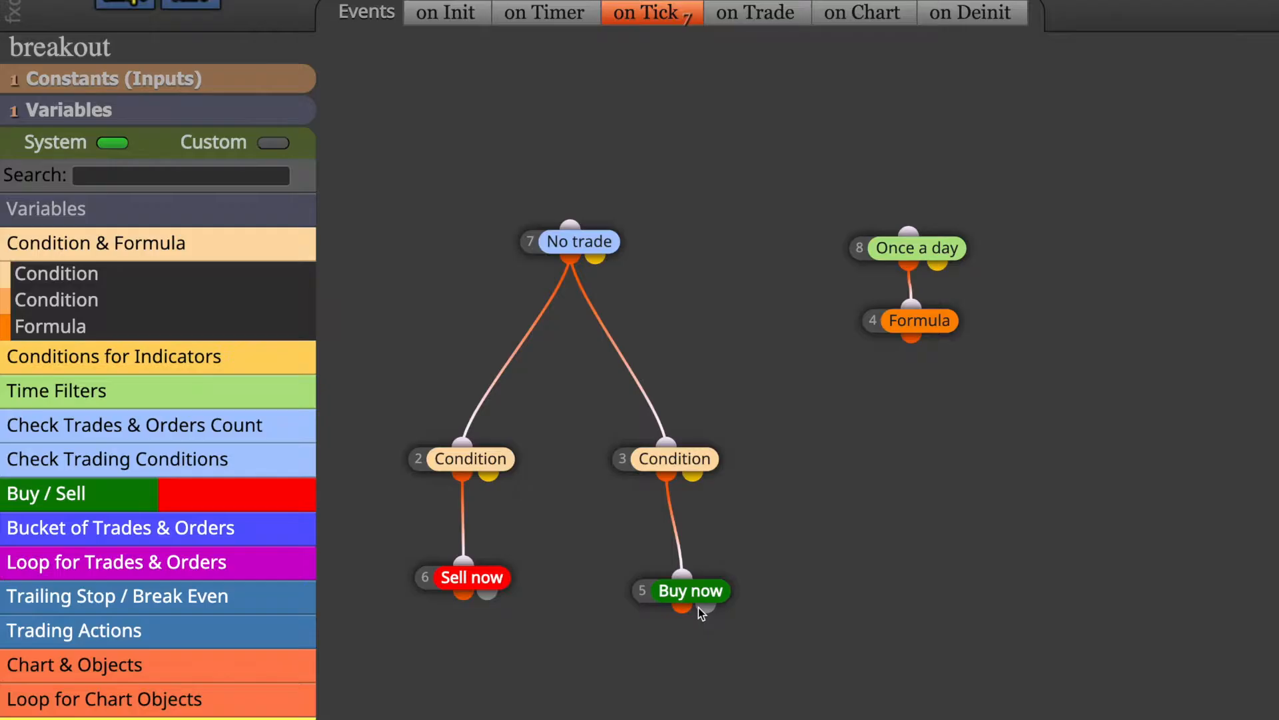
mouse_move(1060, 414)
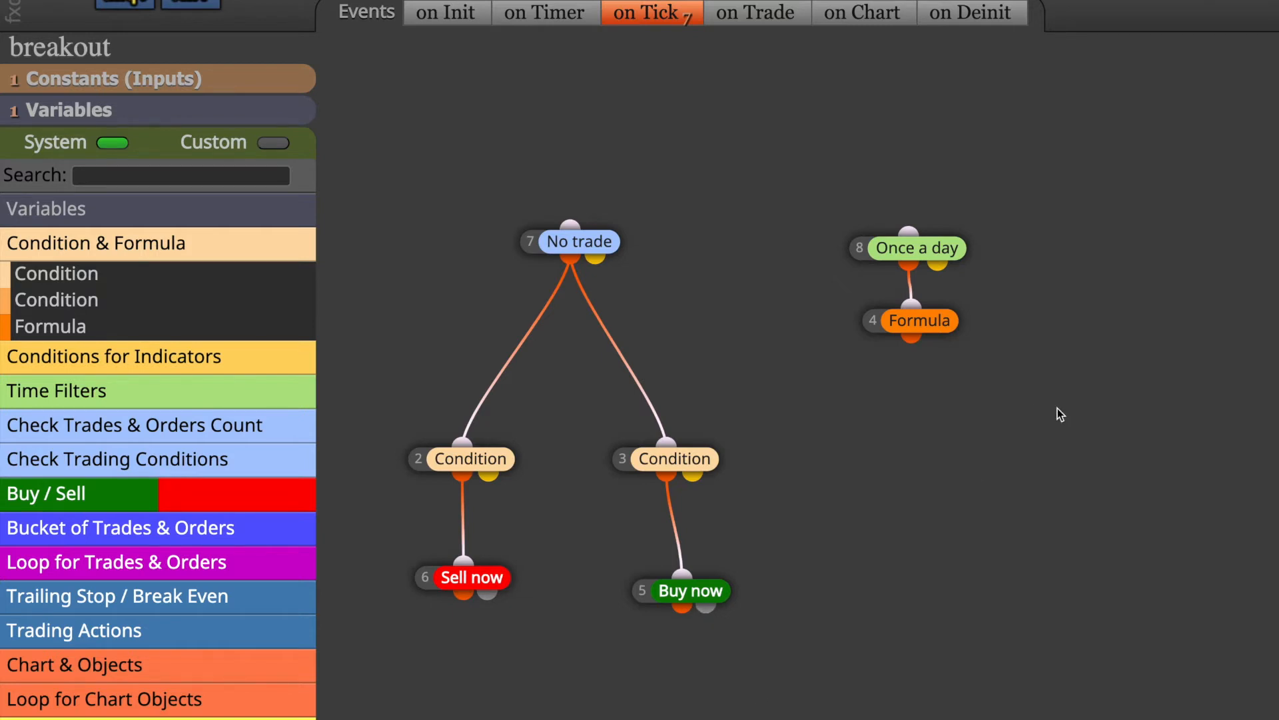
mouse_move(982, 248)
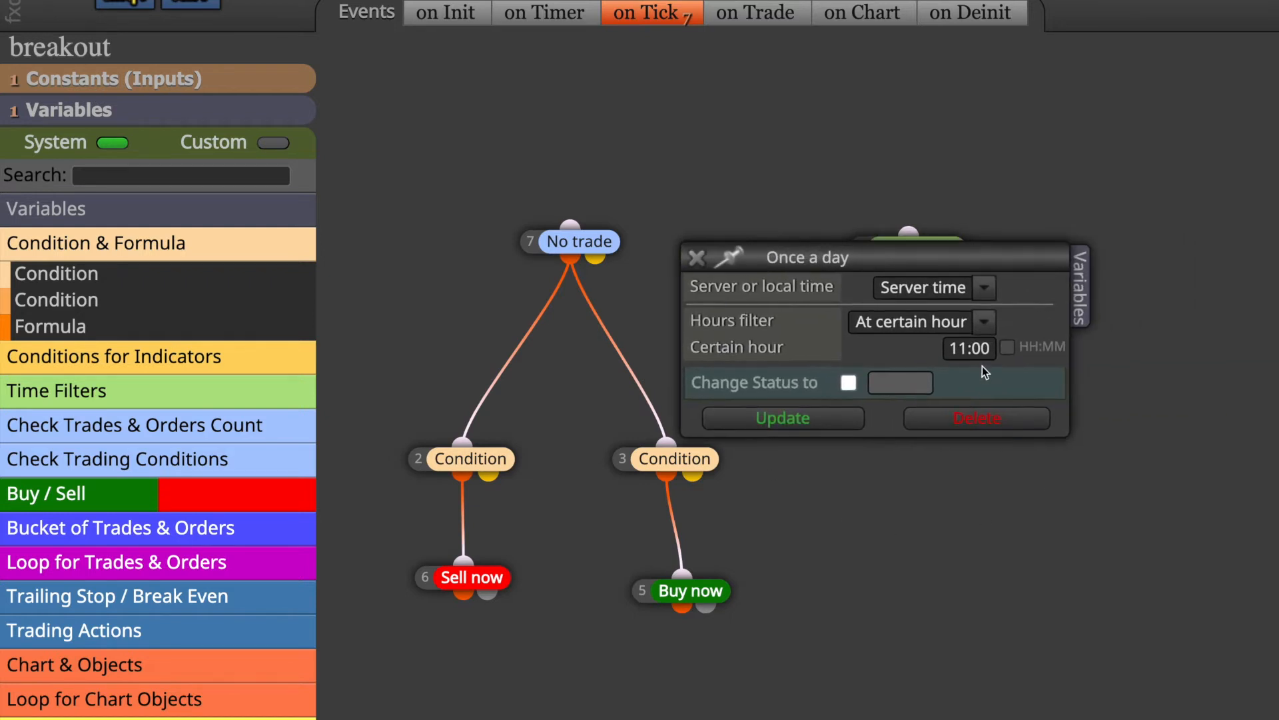
Step: Open the Formula block to view its 04:00 open and 11:00 close operands
left_click(699, 257)
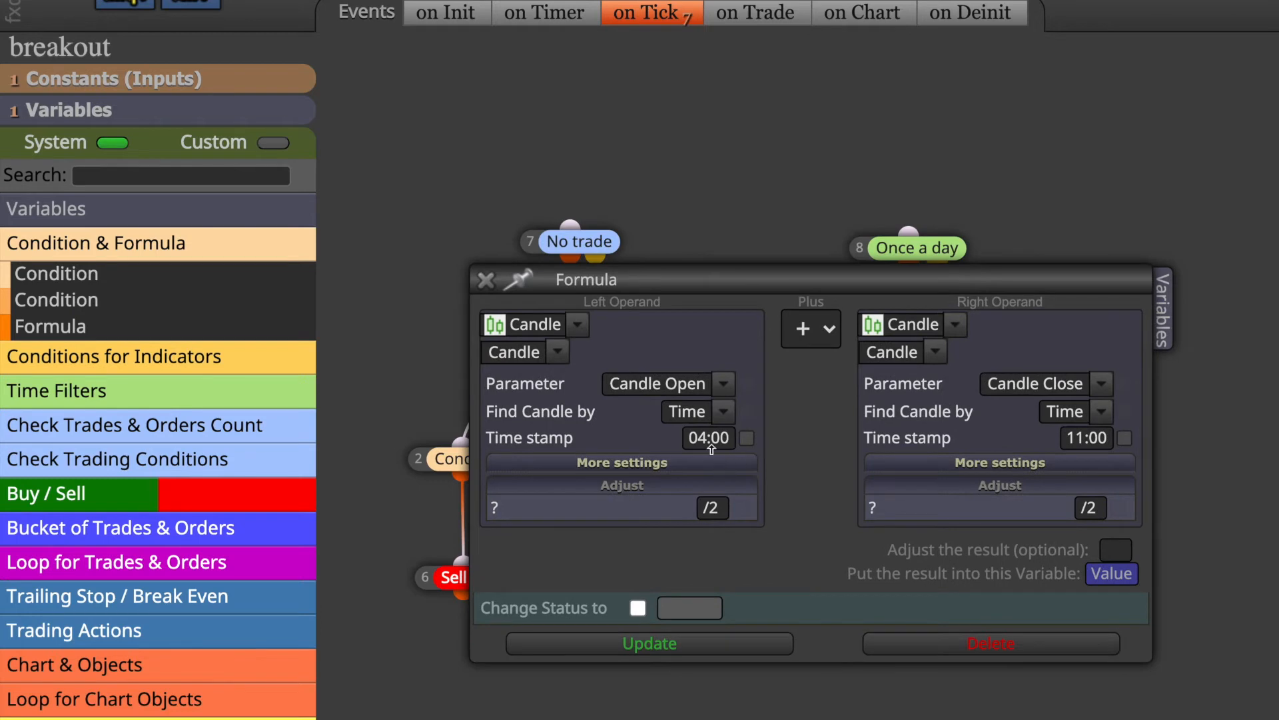
mouse_move(732, 438)
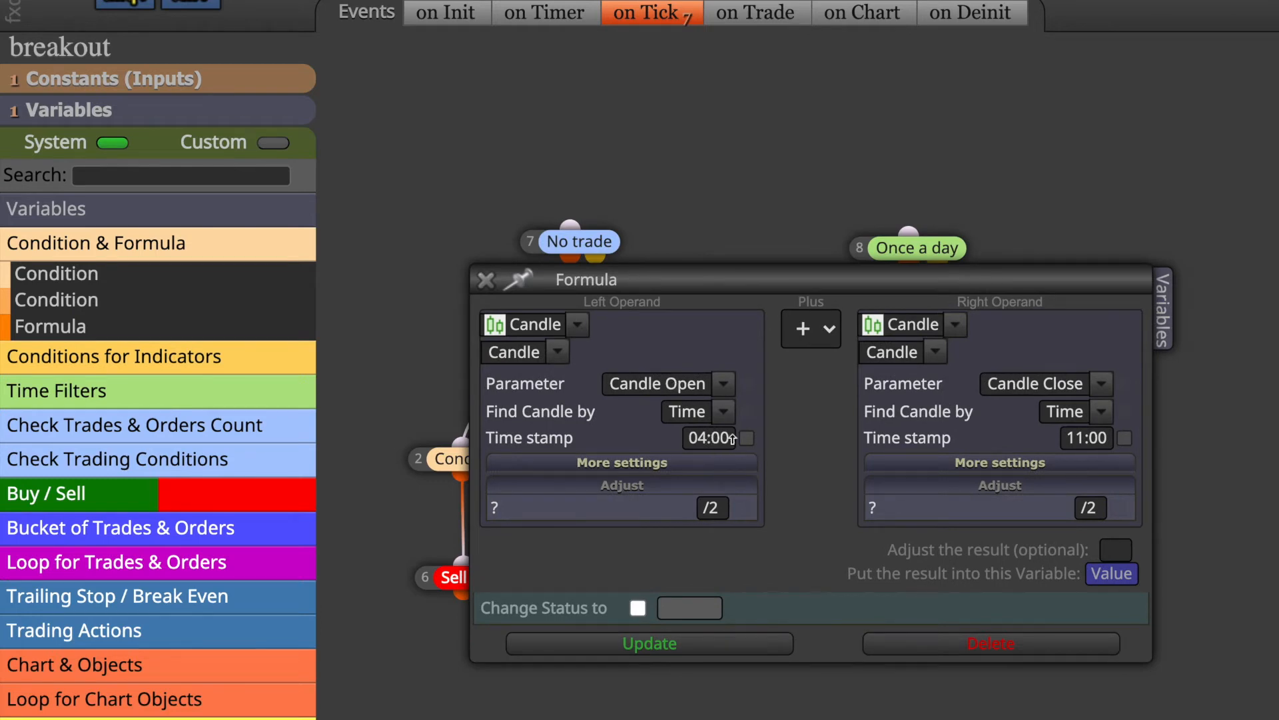
Step: Set the Formula to 04:00 candle open /2 plus 11:00 candle close /2, stored in Value
left_click(723, 411)
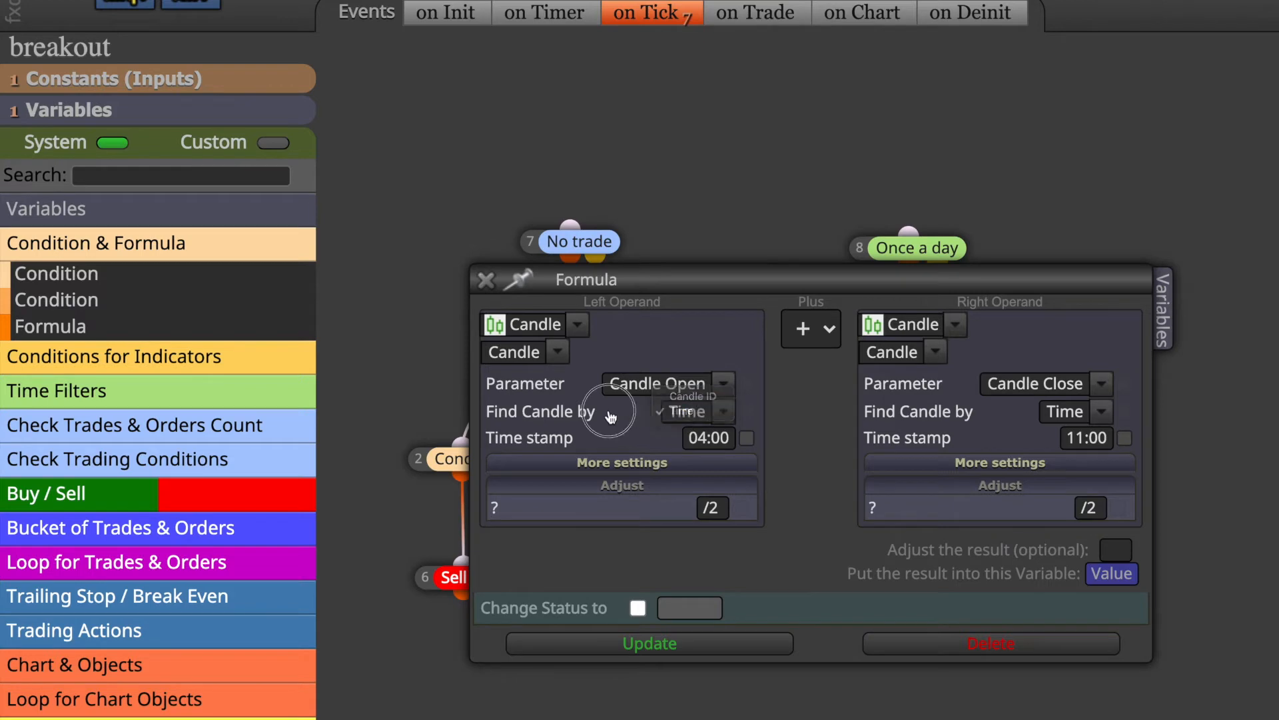
left_click(687, 411)
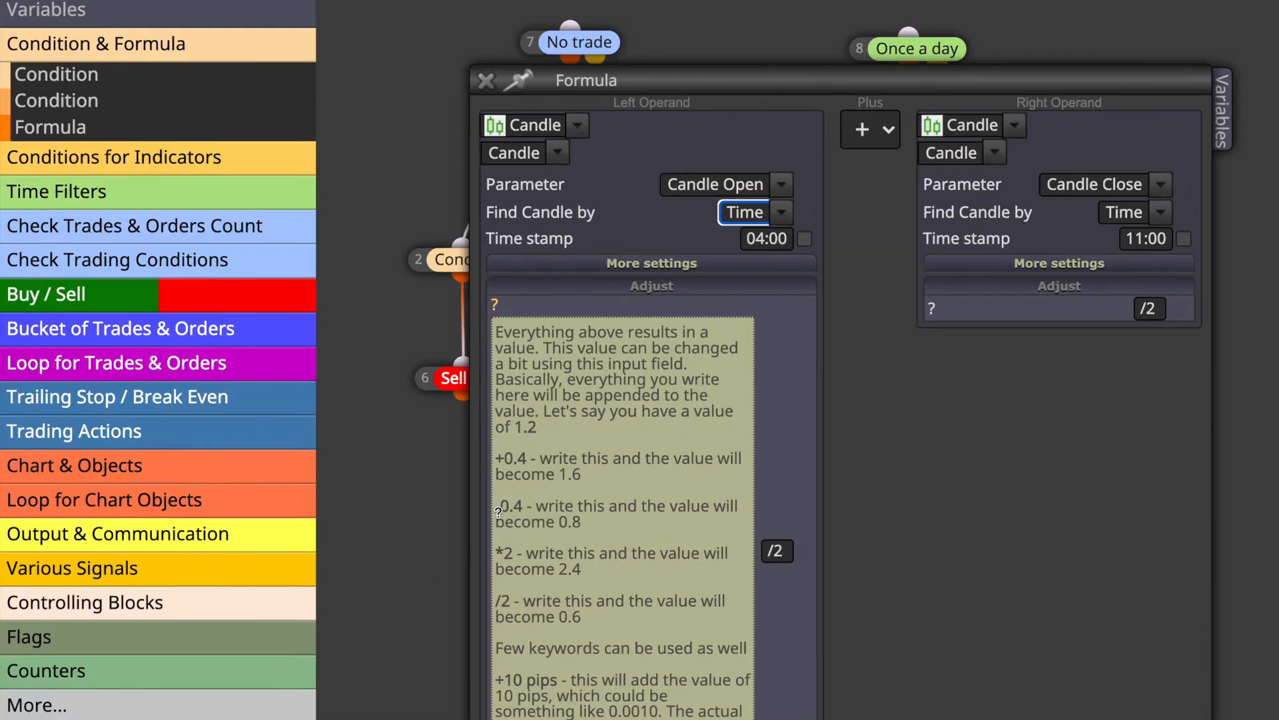
scroll("down", 3)
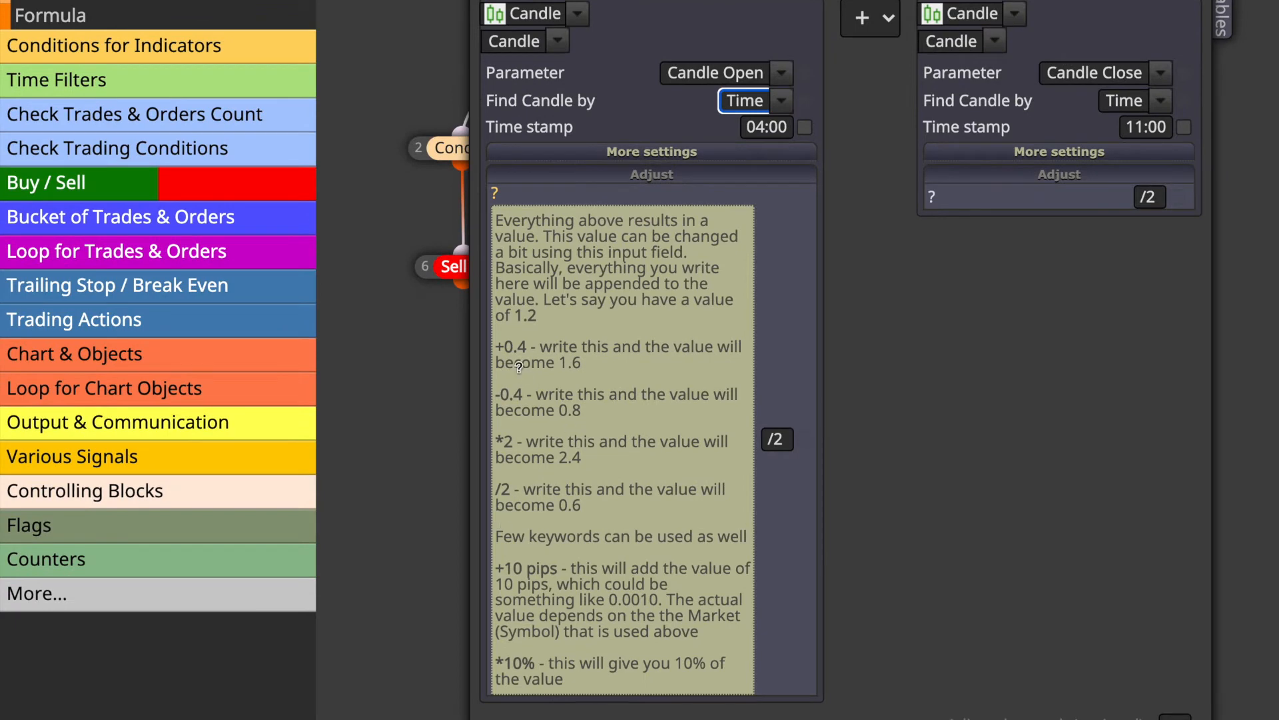
mouse_move(549, 624)
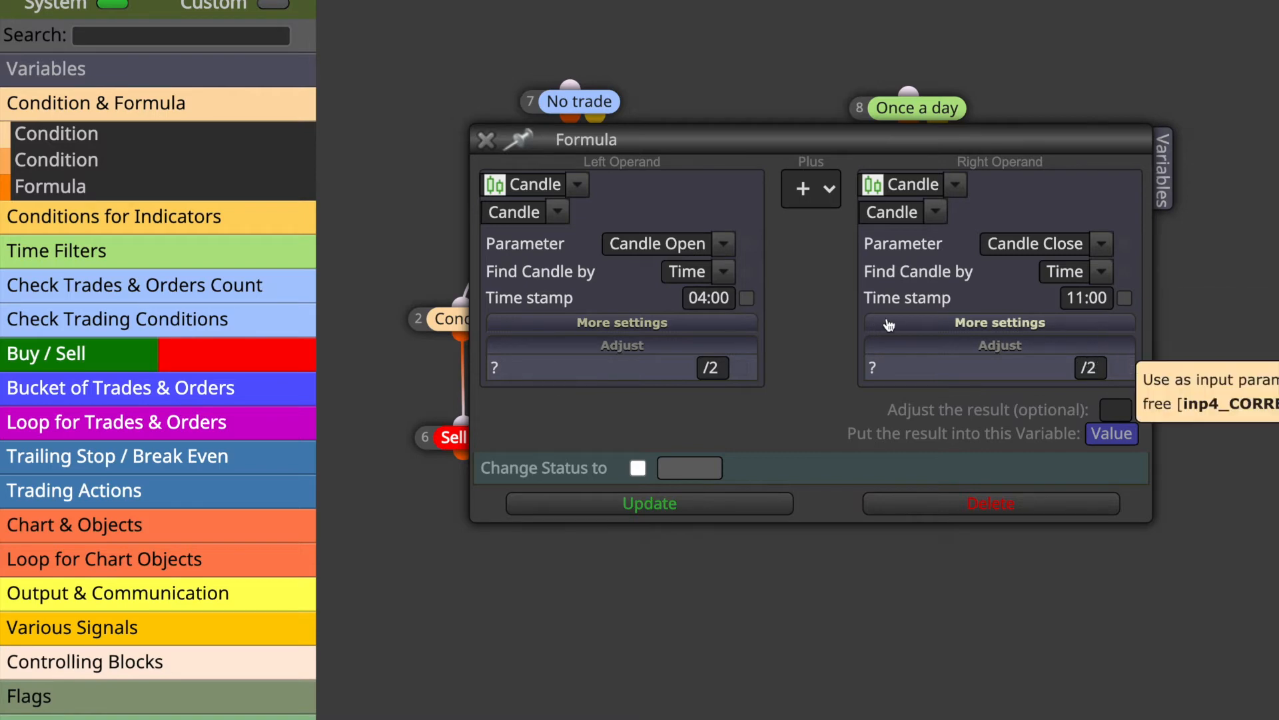
mouse_move(828, 298)
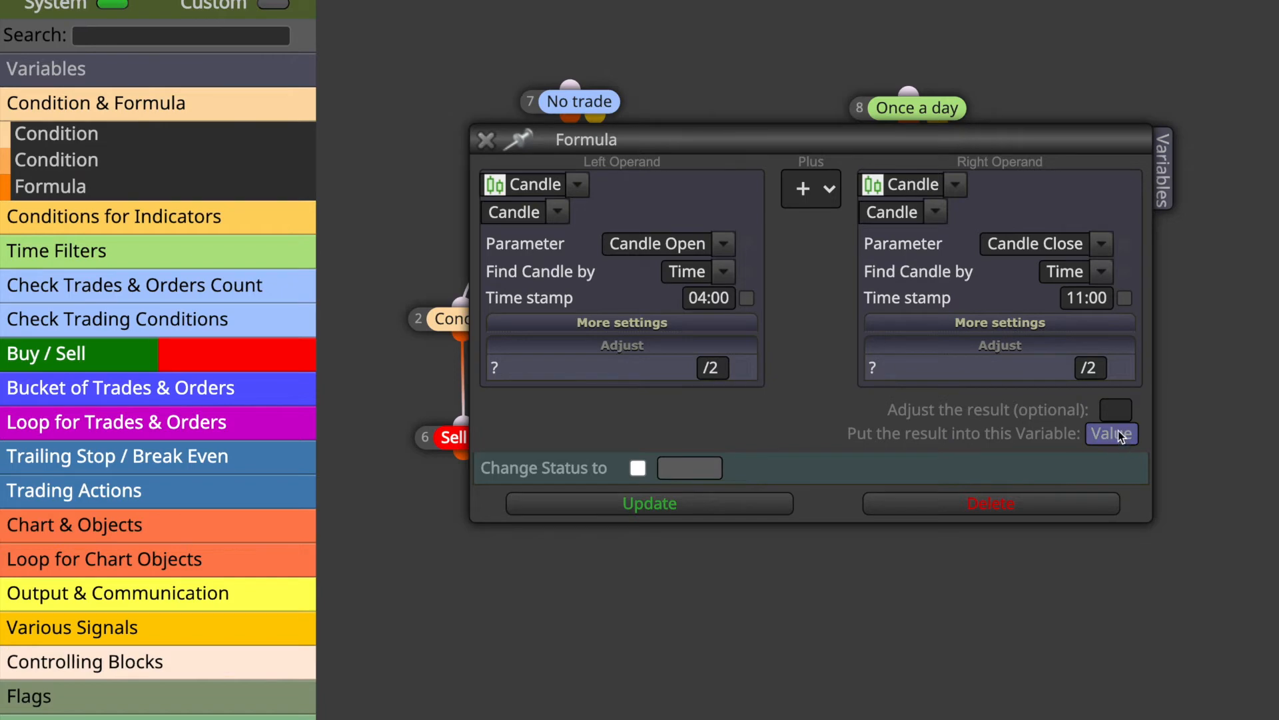
left_click(1112, 434)
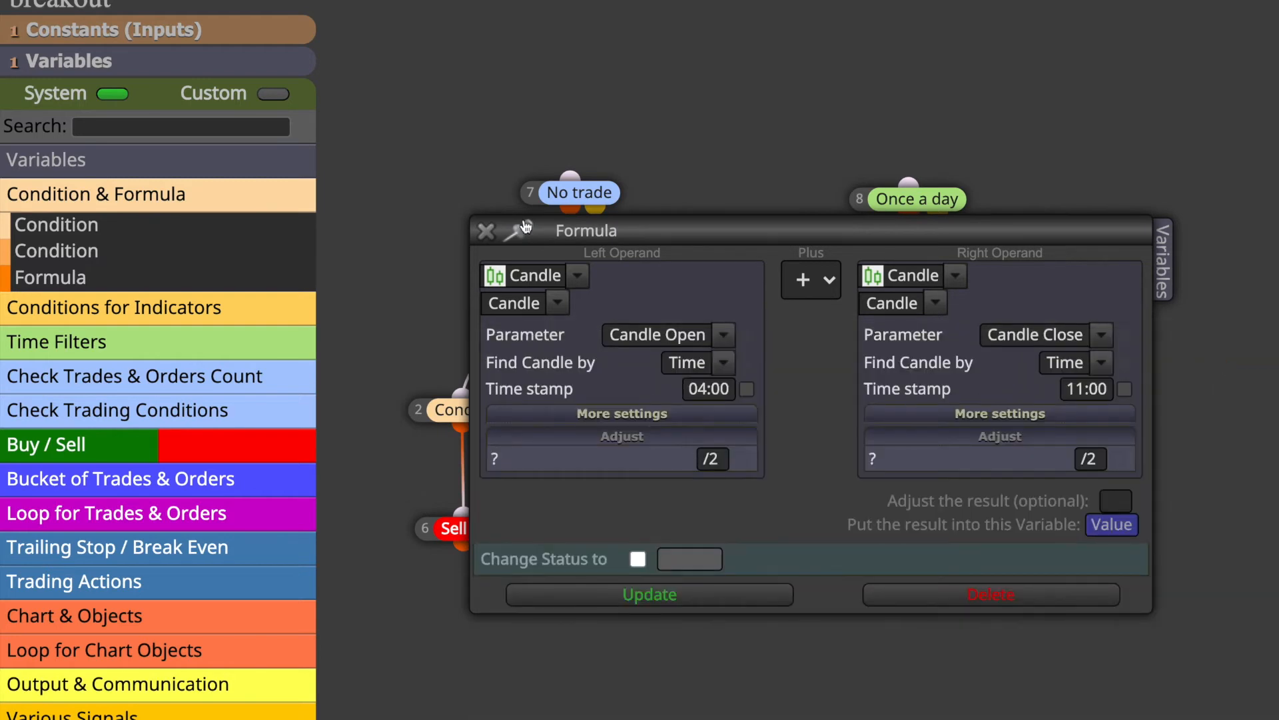
left_click(487, 230)
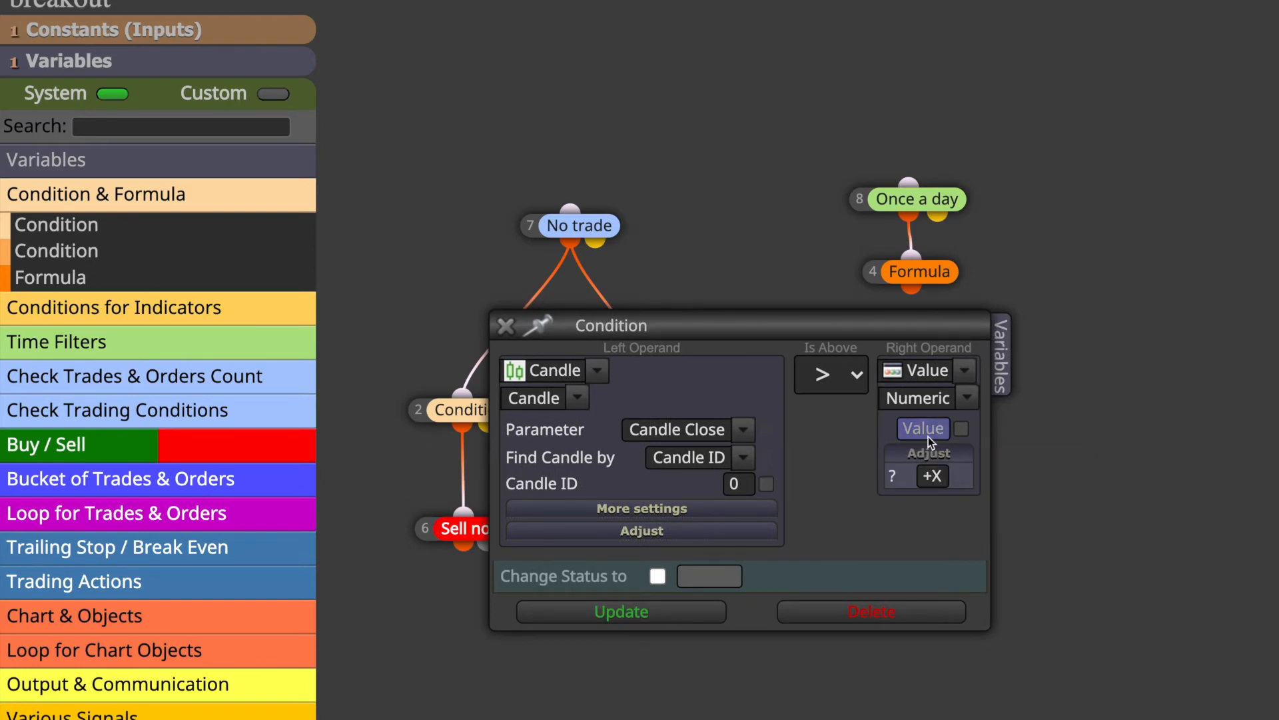
mouse_move(327, 203)
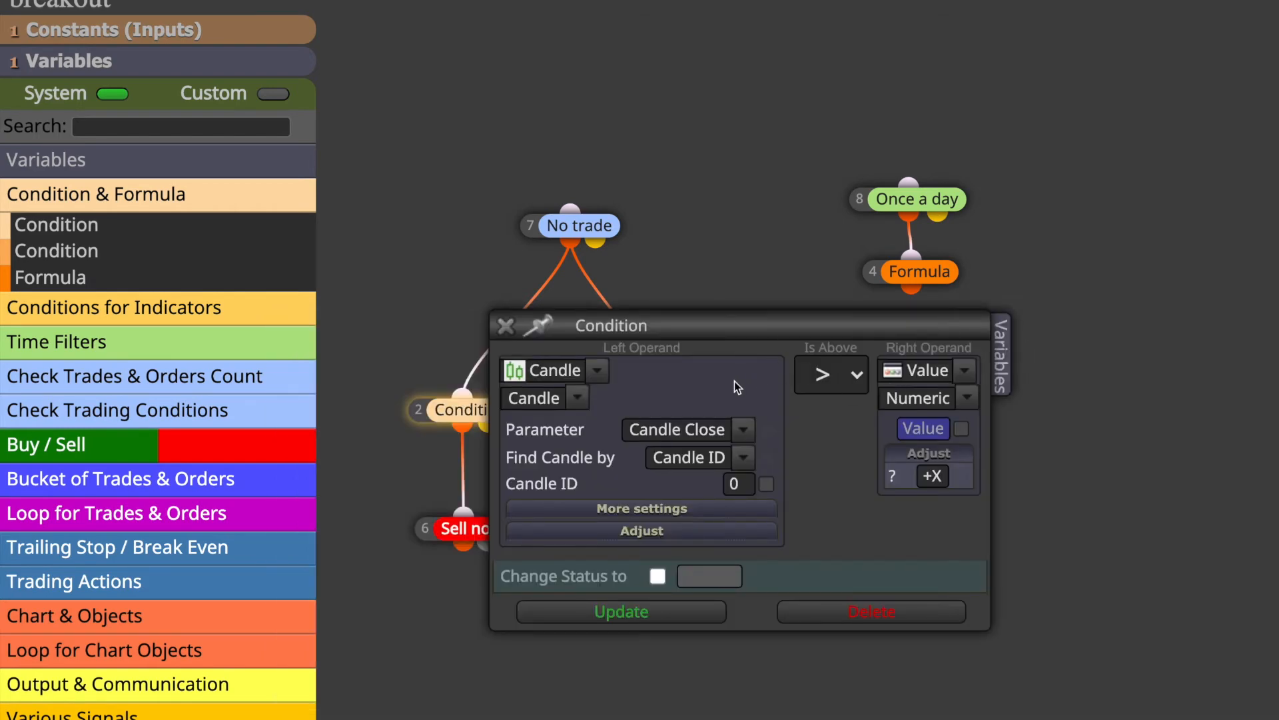
mouse_move(800, 417)
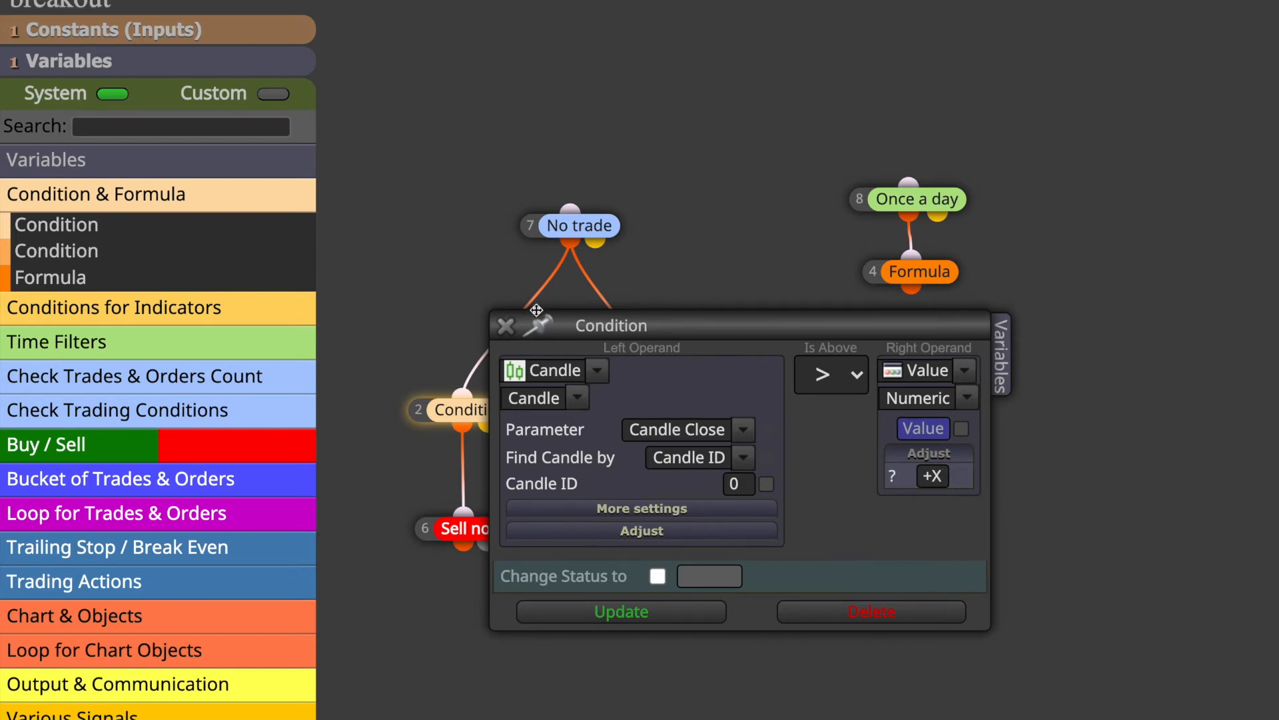
Step: Check buy condition: Candle ID 0 close below Value with -X adjust, then close it
left_click(506, 325)
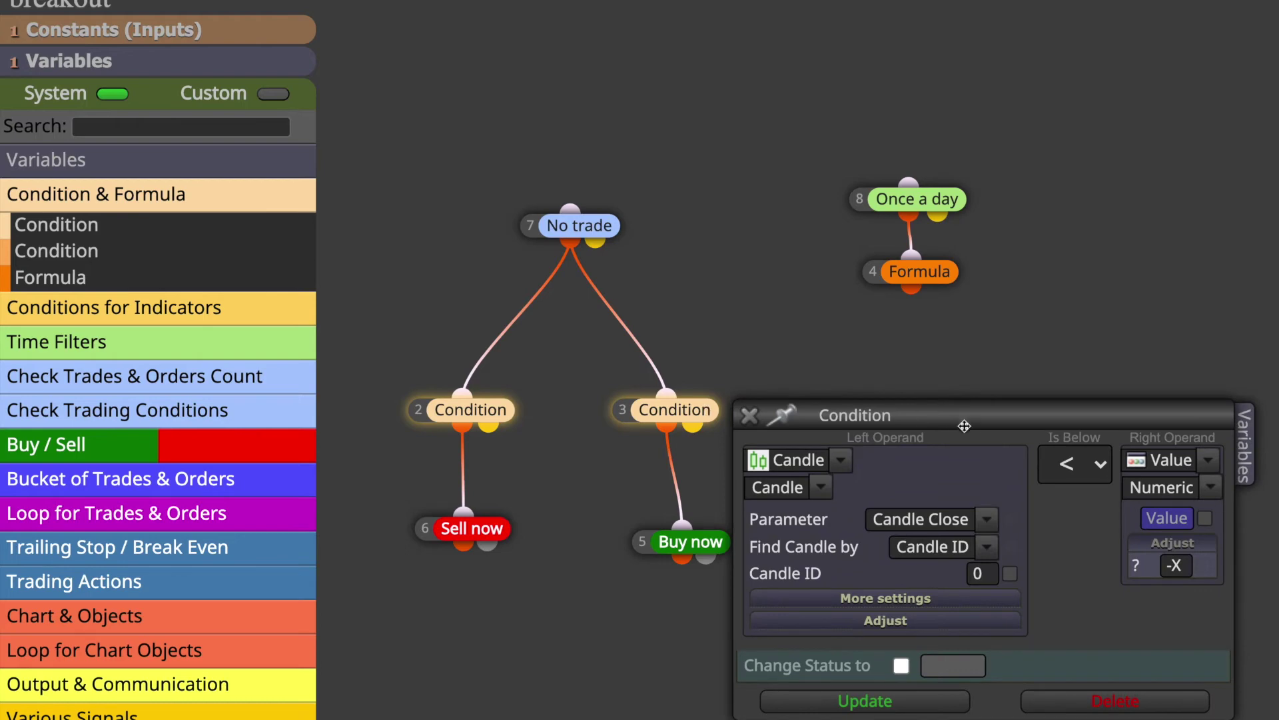
left_click_drag(964, 427, 903, 354)
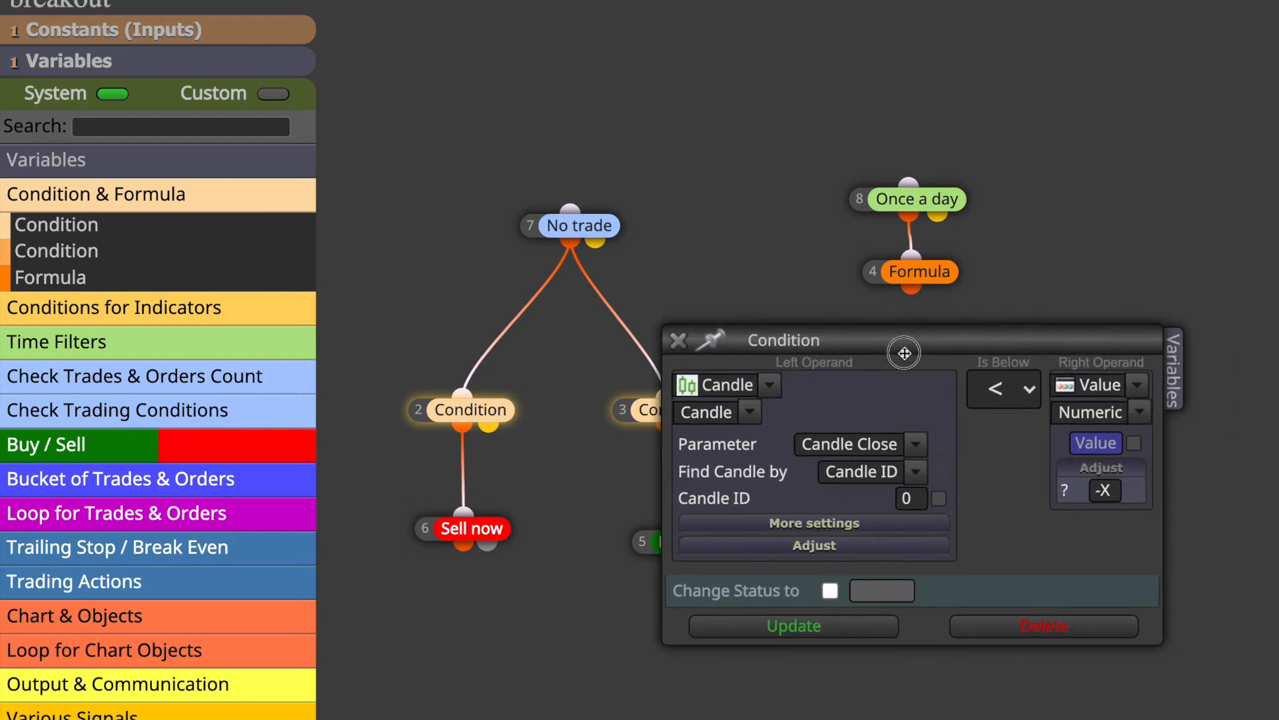
mouse_move(954, 369)
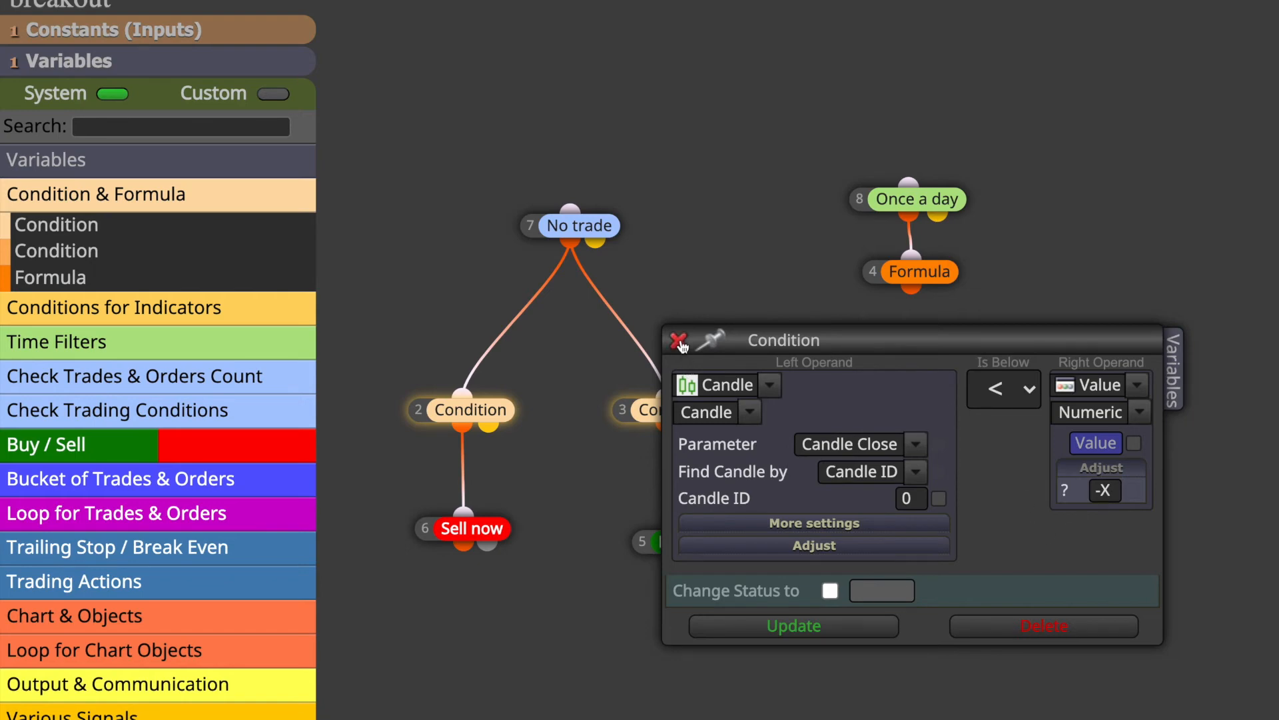
left_click(678, 340)
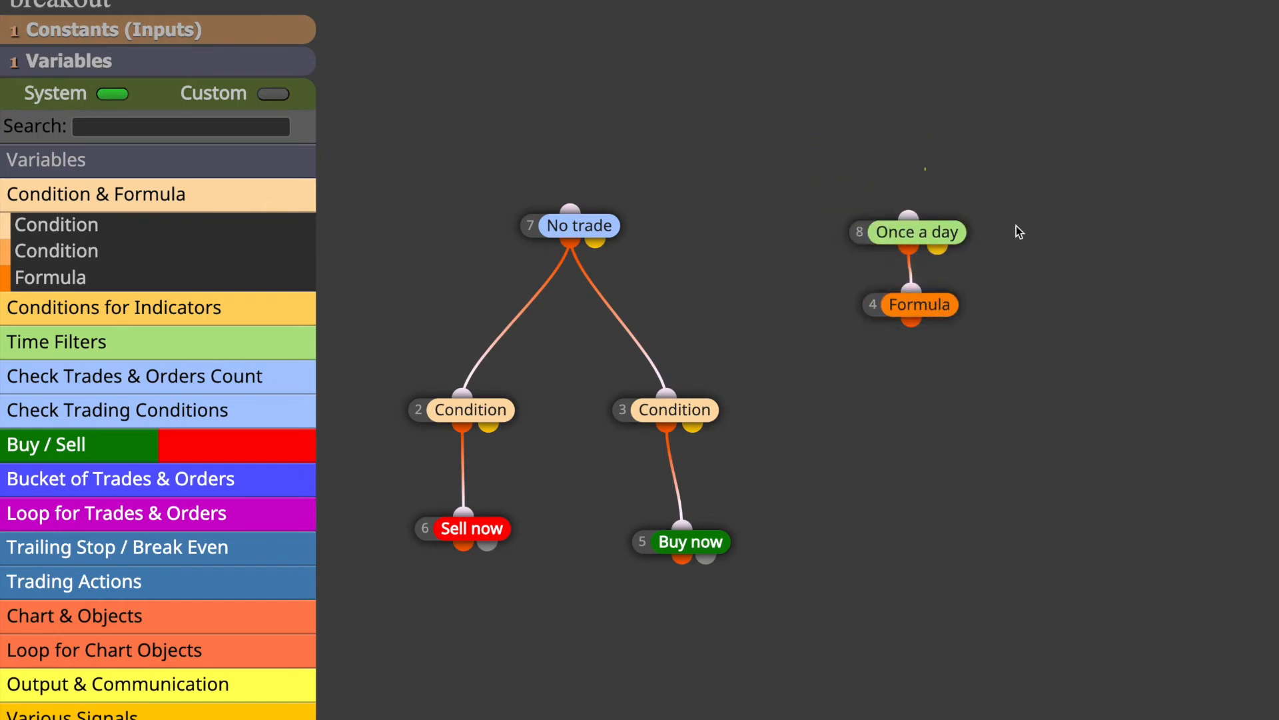
mouse_move(905, 191)
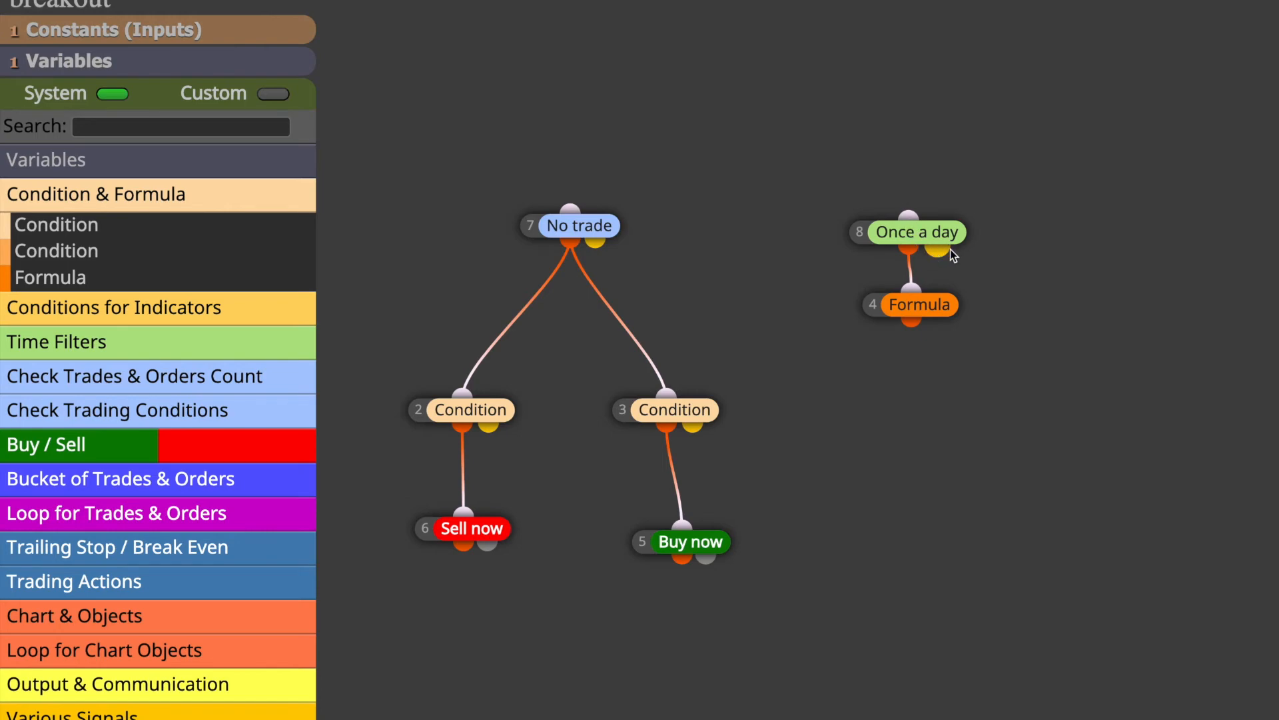
mouse_move(934, 305)
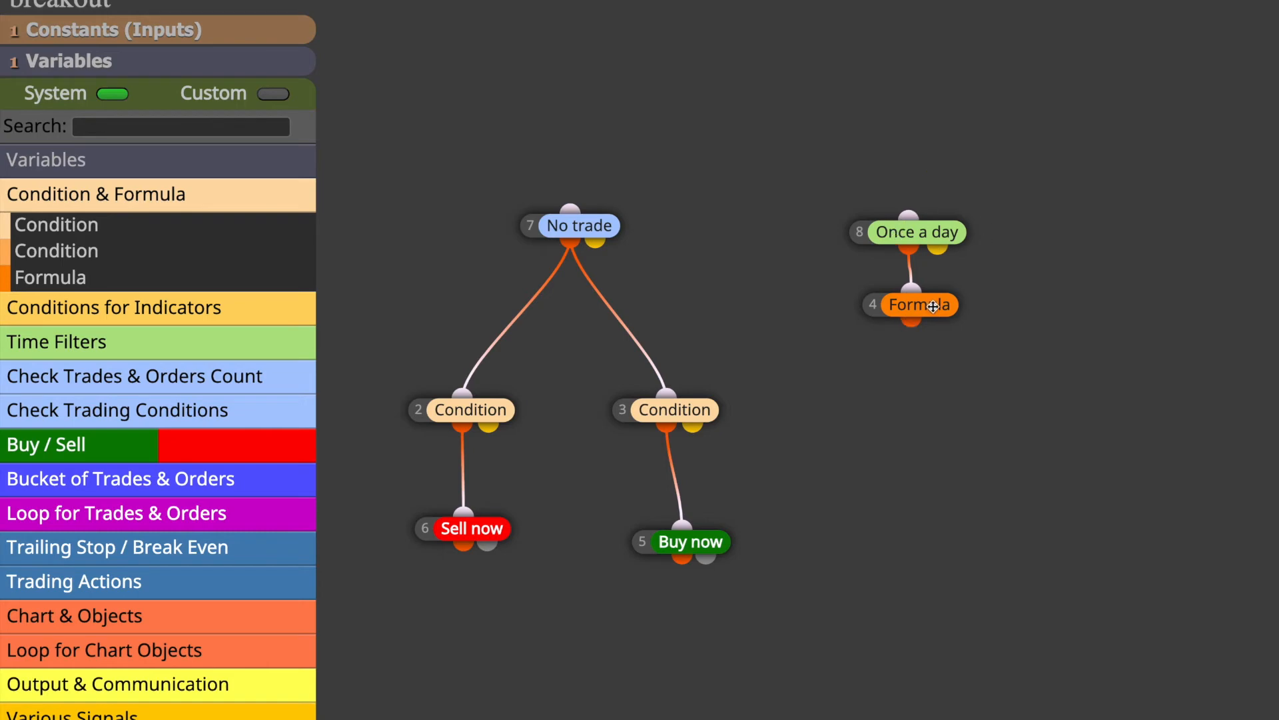
mouse_move(713, 248)
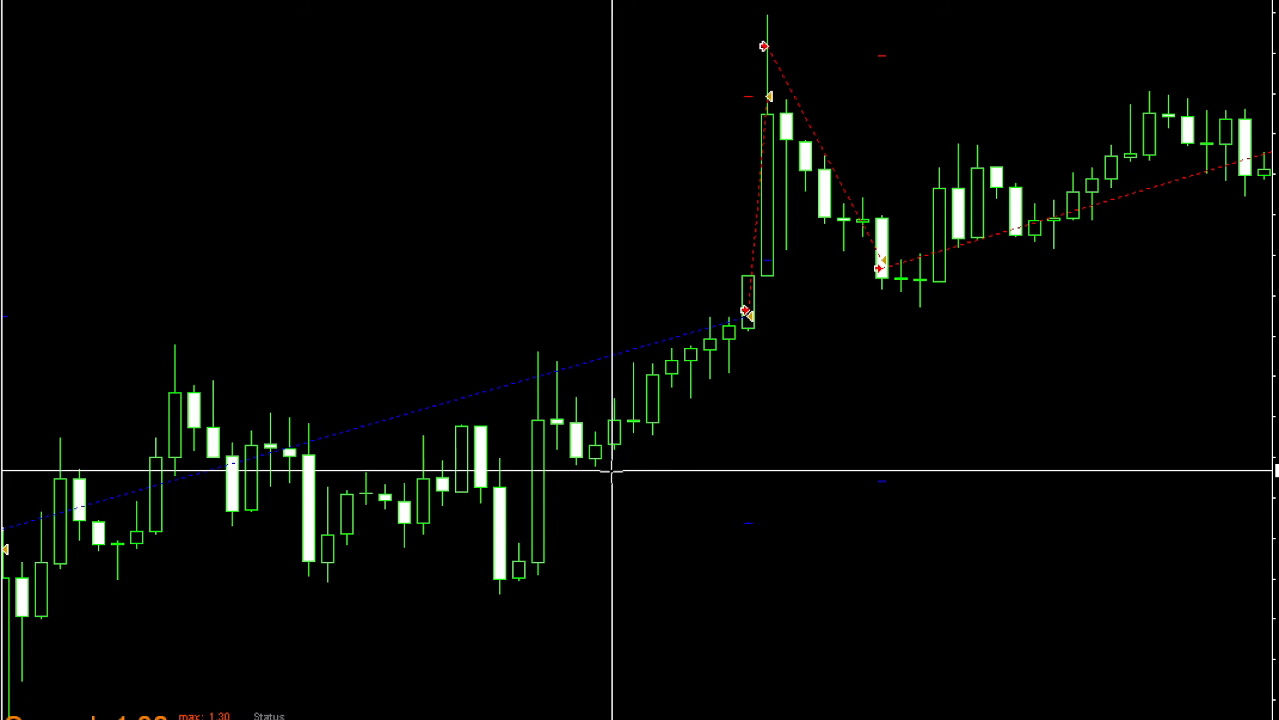
mouse_move(599, 476)
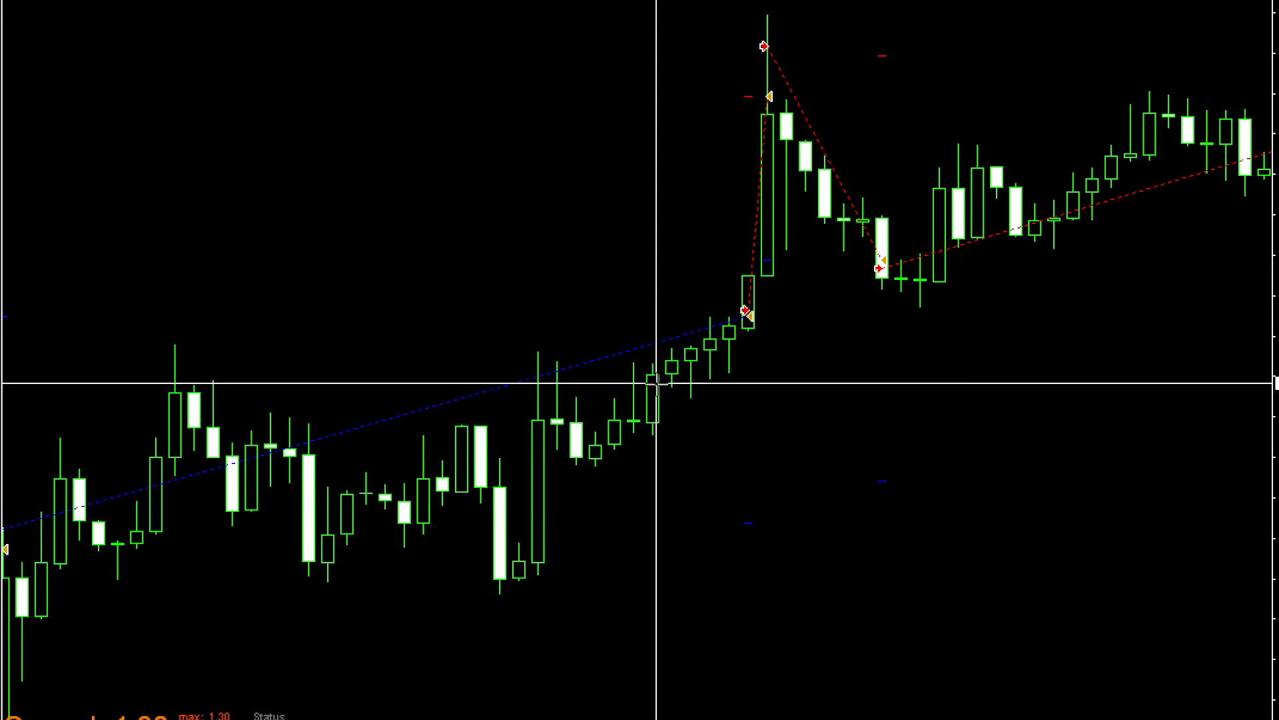
mouse_move(657, 383)
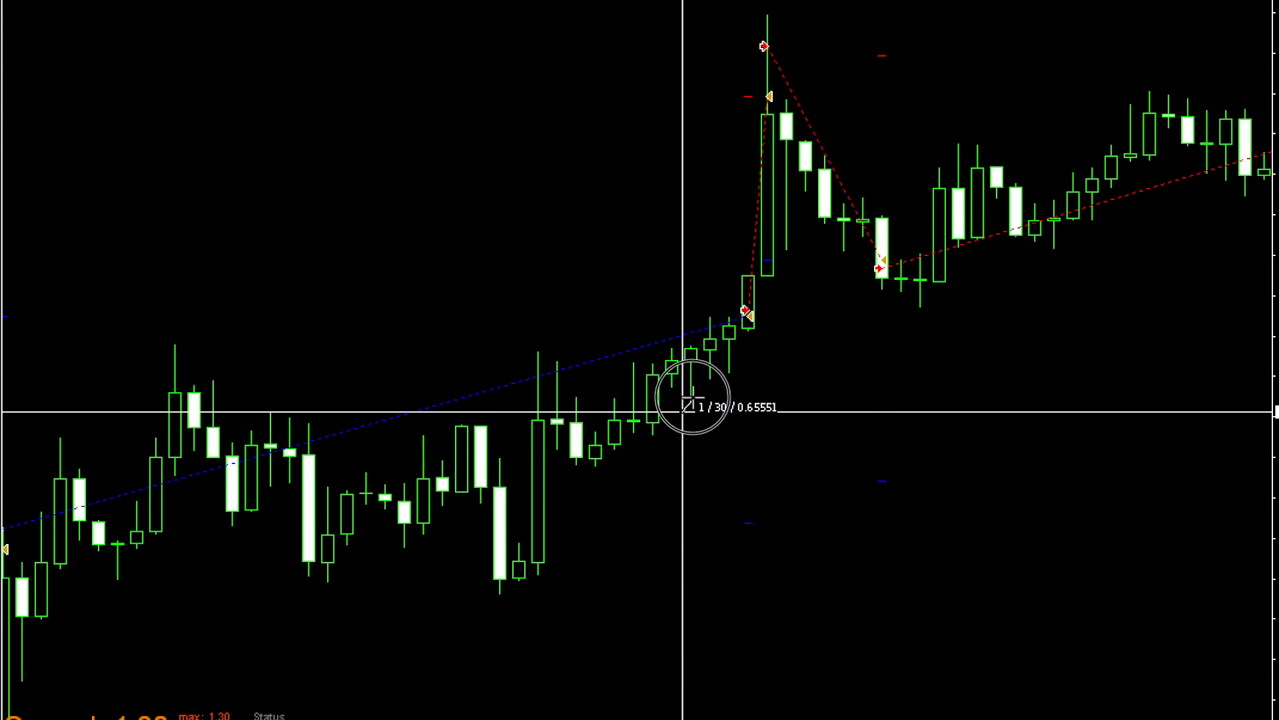
mouse_move(720, 334)
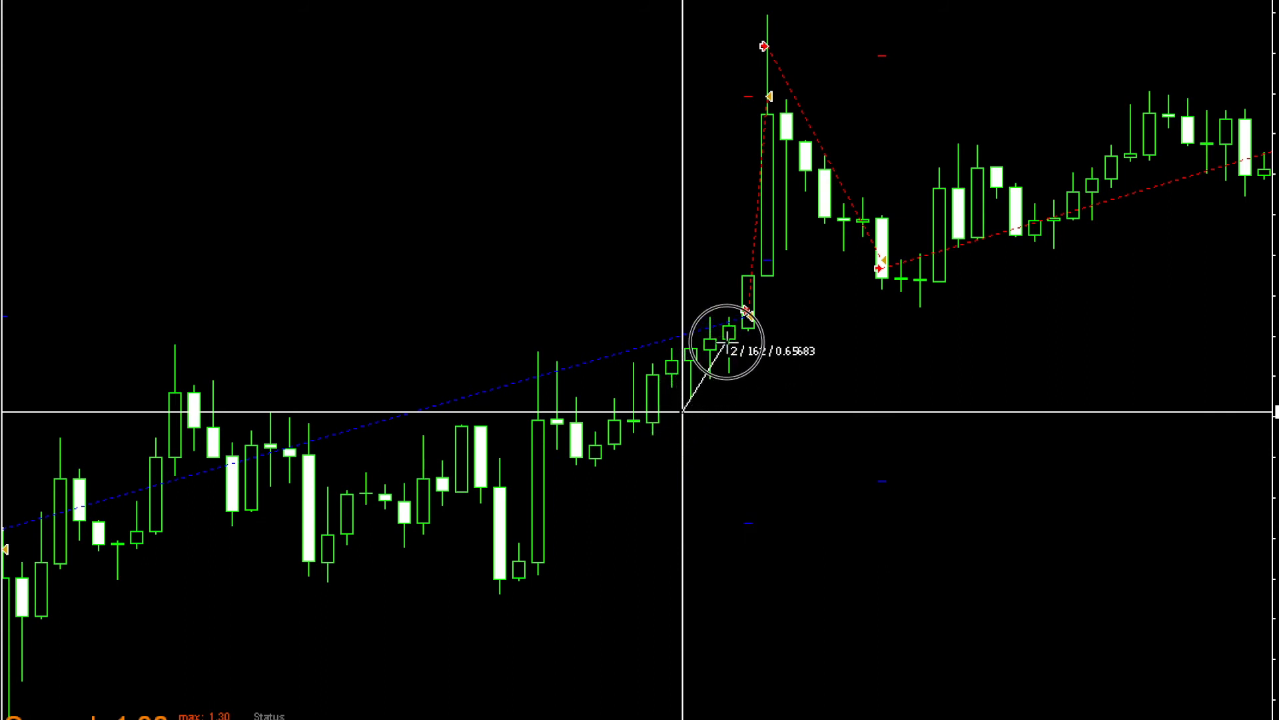
mouse_move(746, 327)
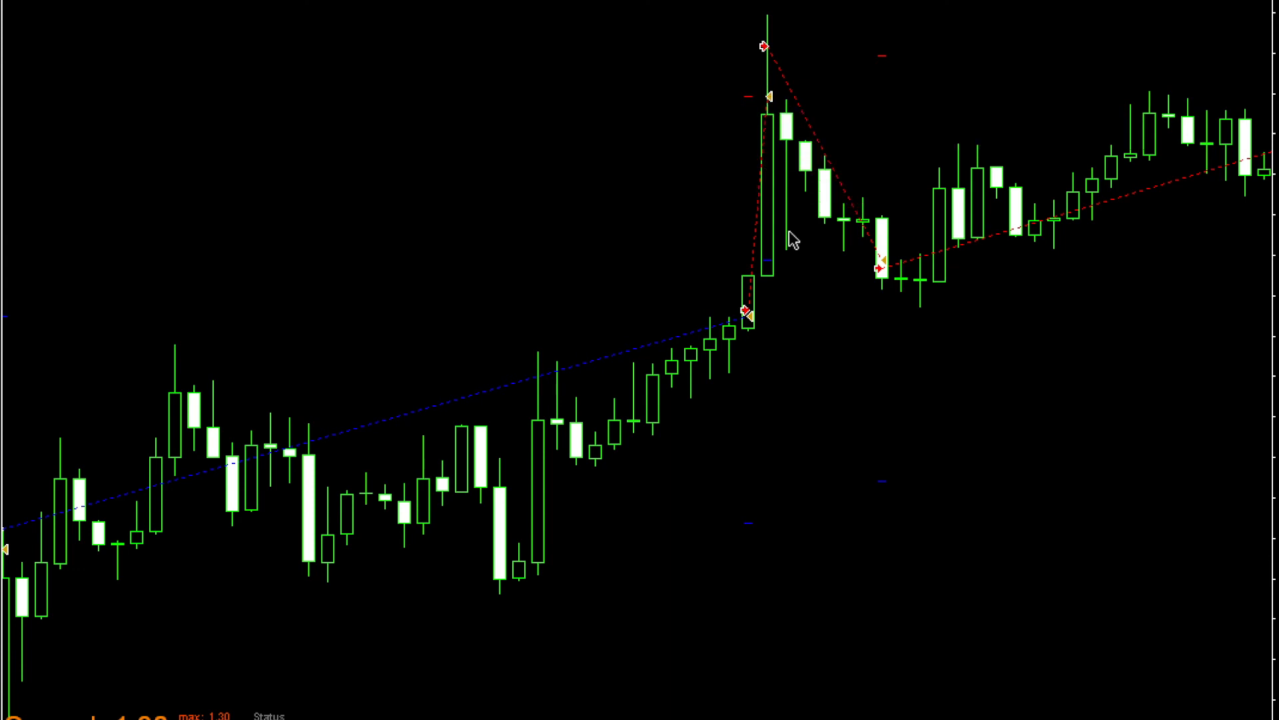
mouse_move(811, 373)
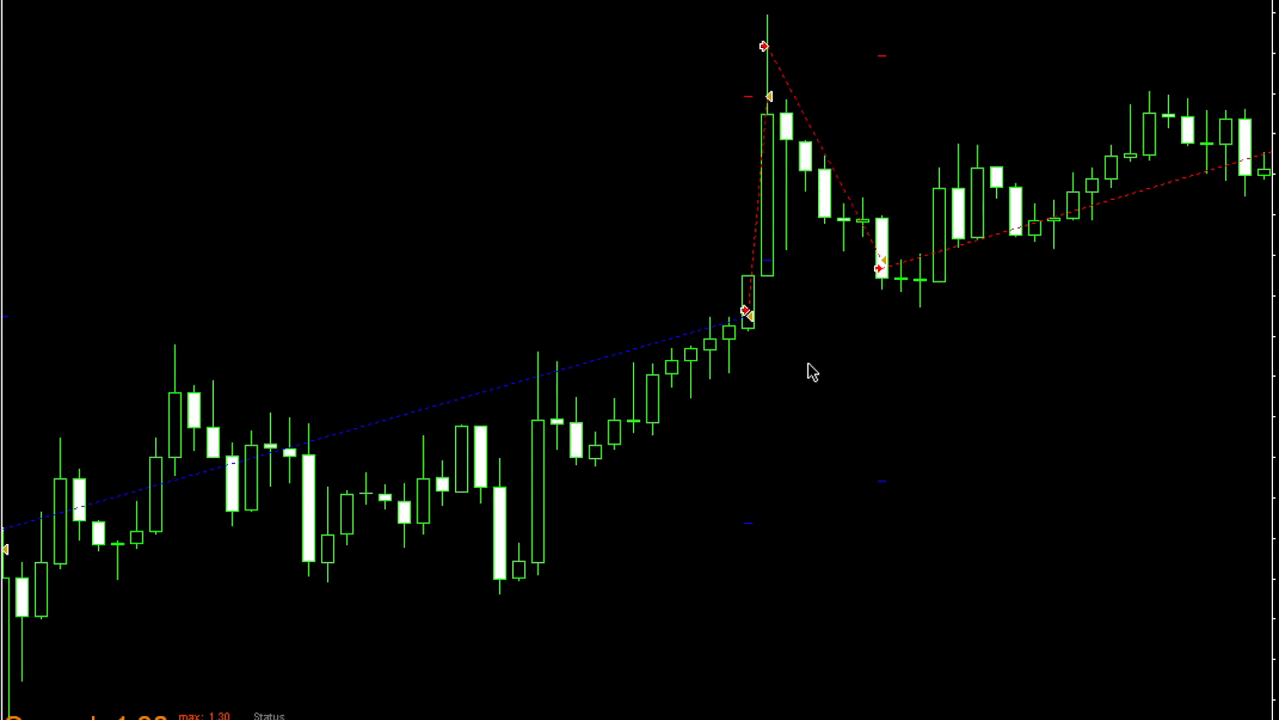
mouse_move(812, 370)
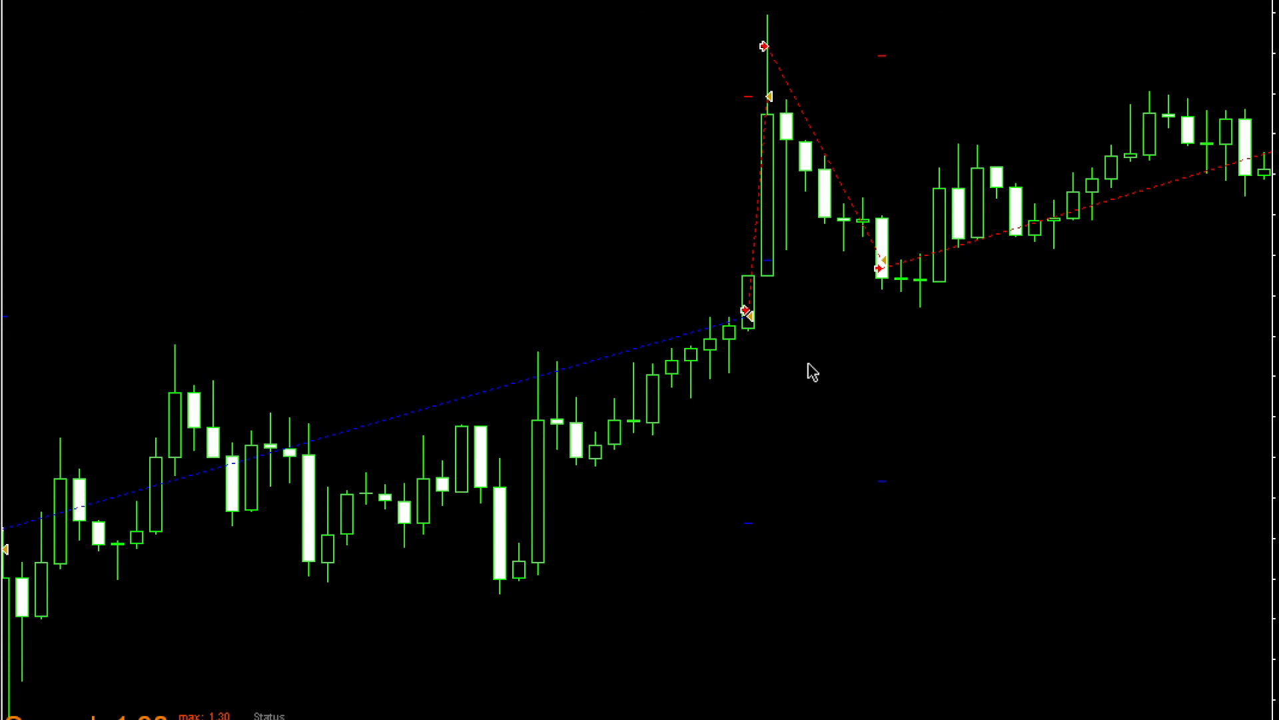
mouse_move(757, 328)
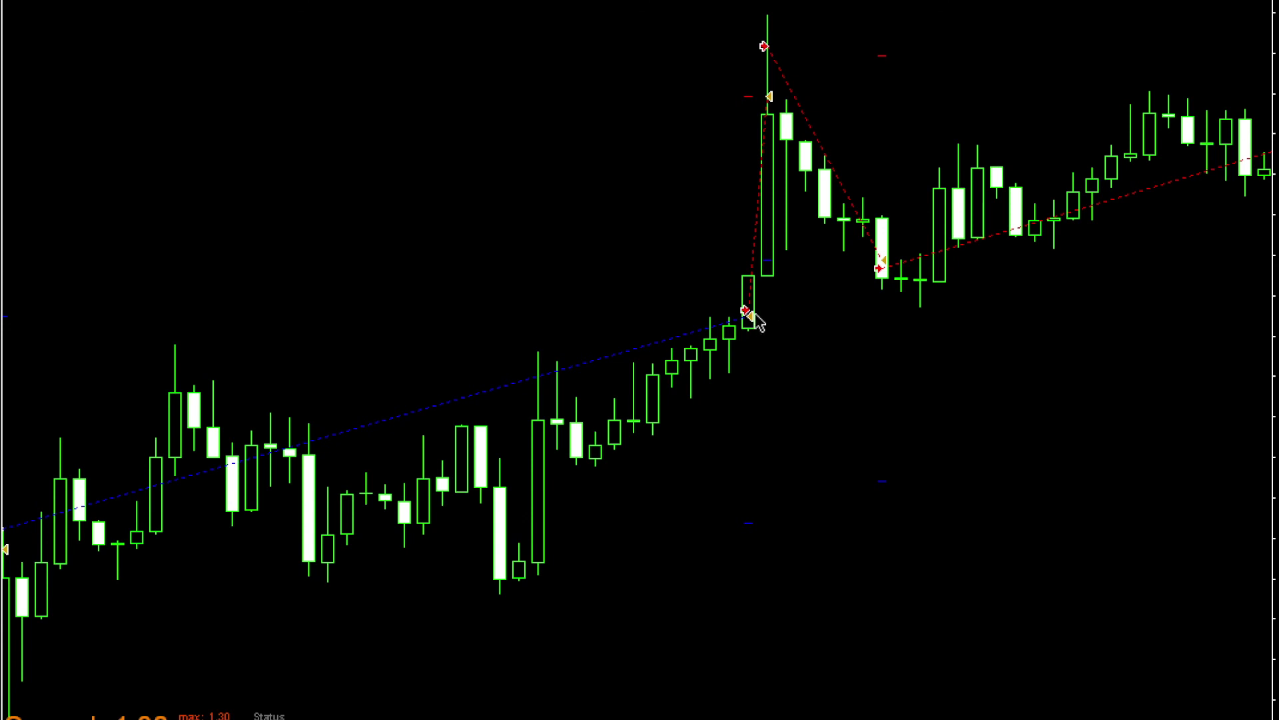
mouse_move(761, 325)
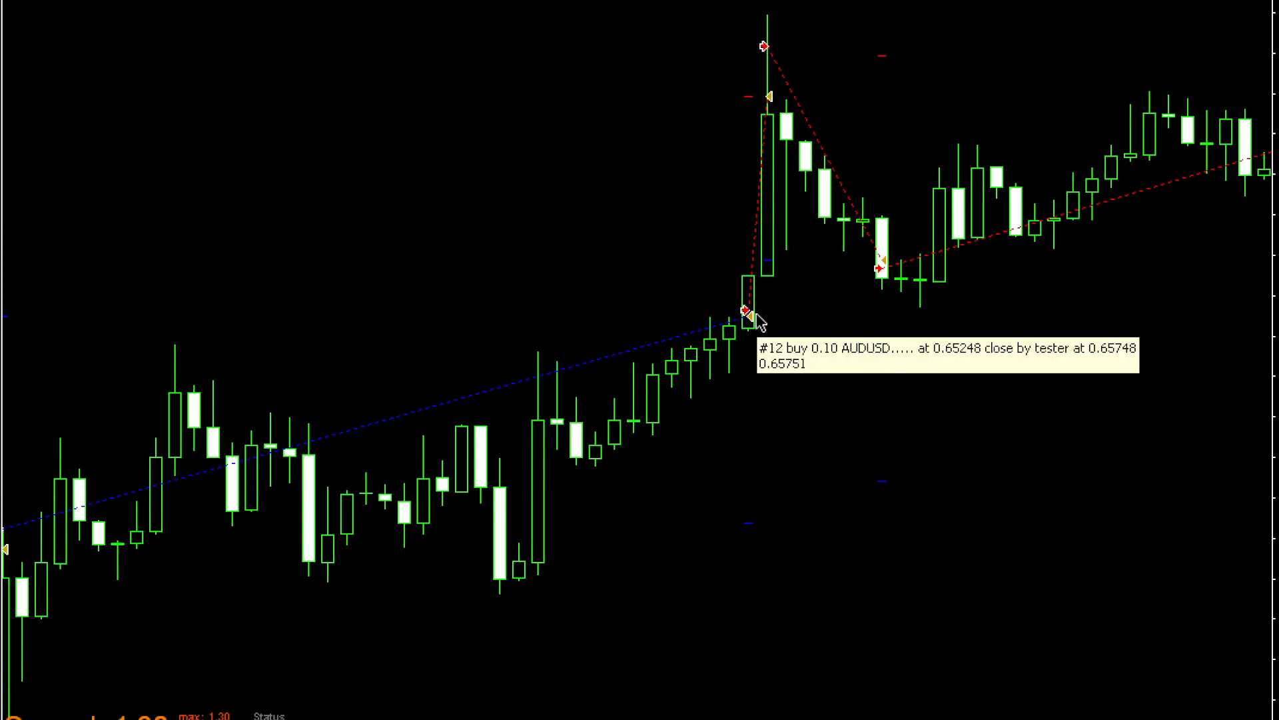